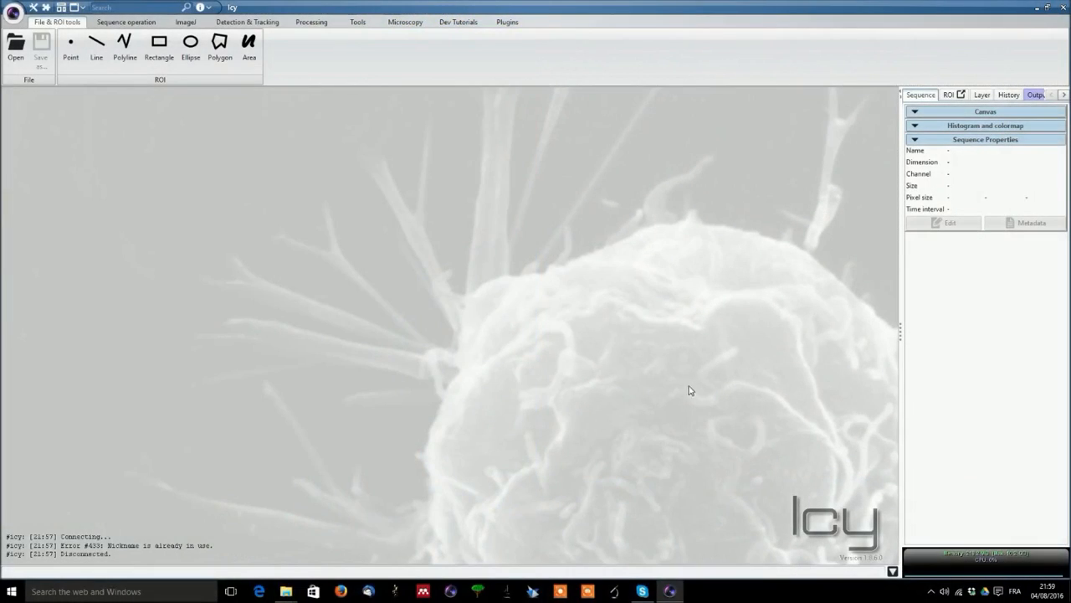
pyautogui.moveTo(301, 32)
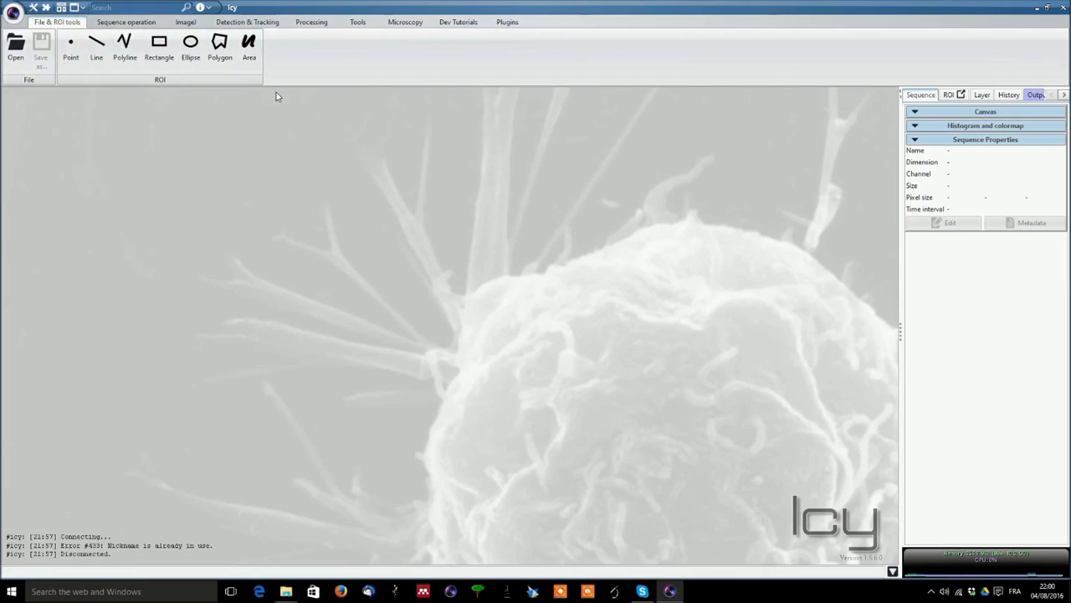
pyautogui.moveTo(225, 525)
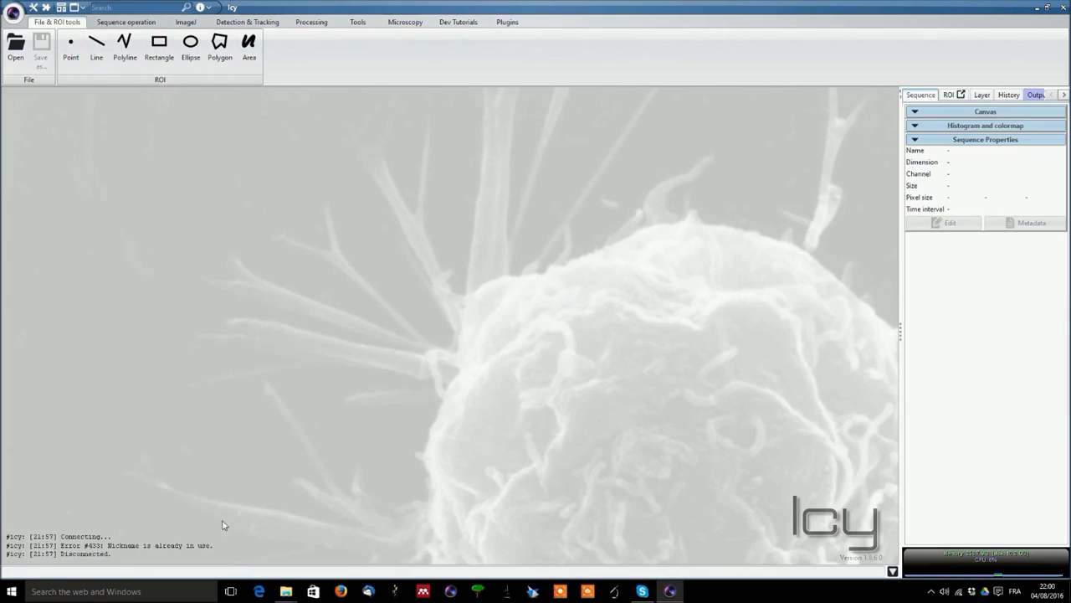
pyautogui.moveTo(284, 591)
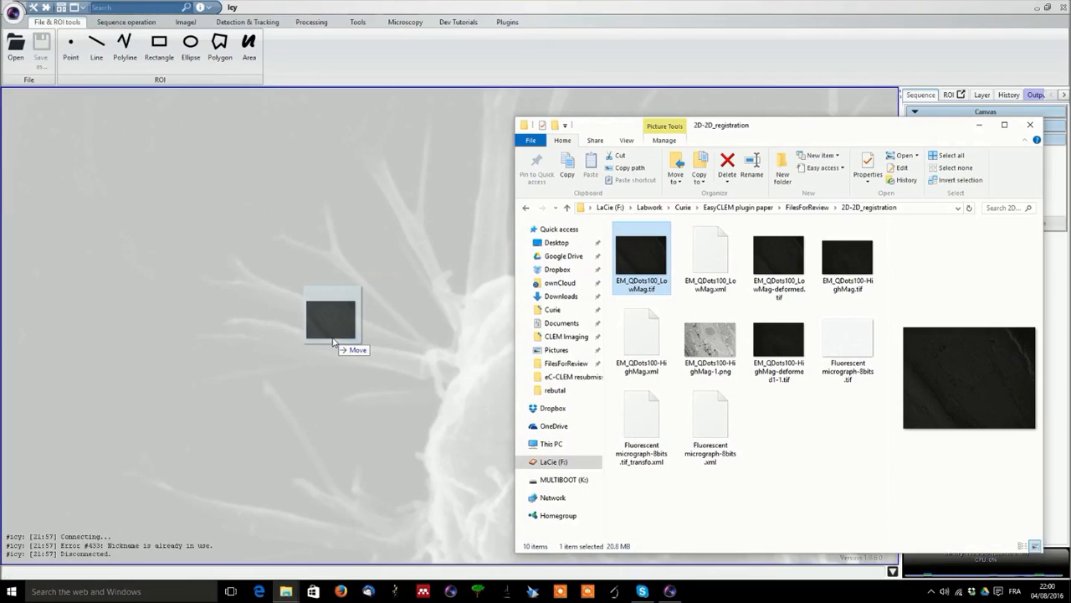
# Pick EM_QDots100_LowMag and Fluorescent micrograph 8bits in File Explorer to open them in Icy.
pyautogui.click(847, 343)
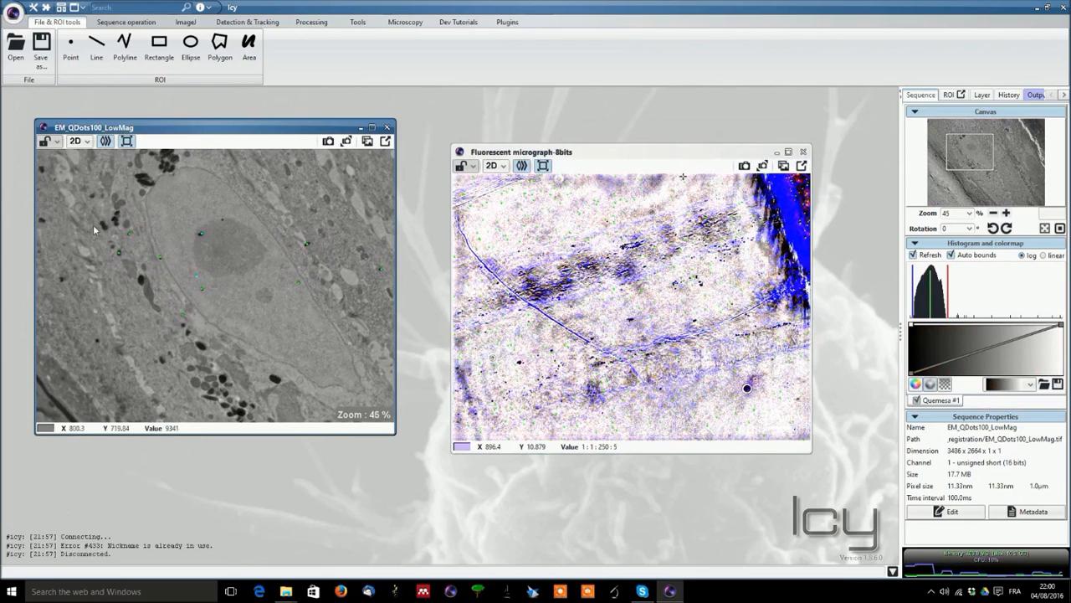
pyautogui.moveTo(251, 226)
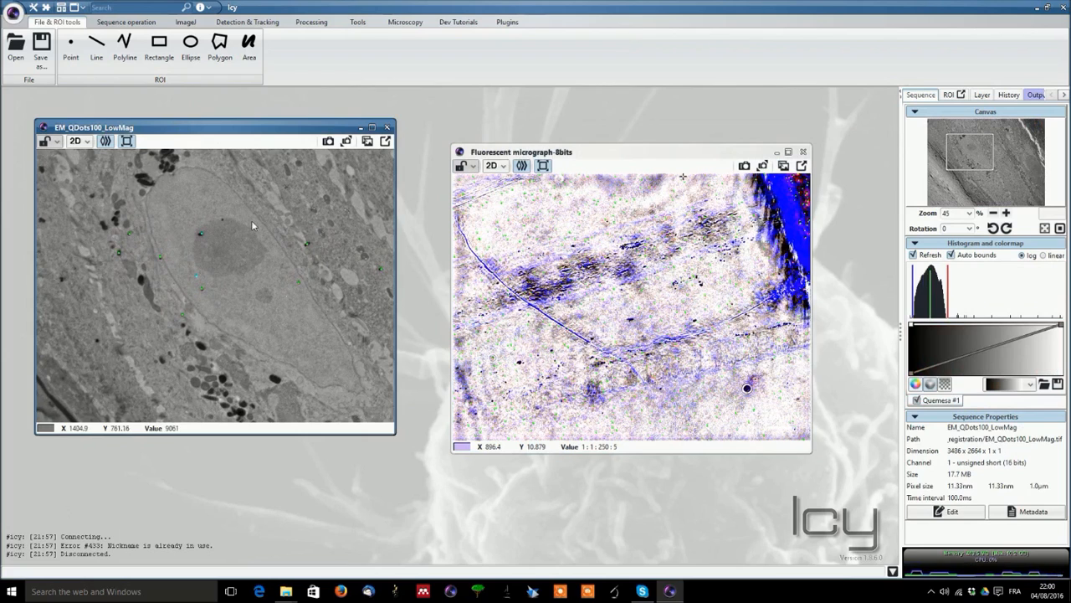
pyautogui.moveTo(295, 360)
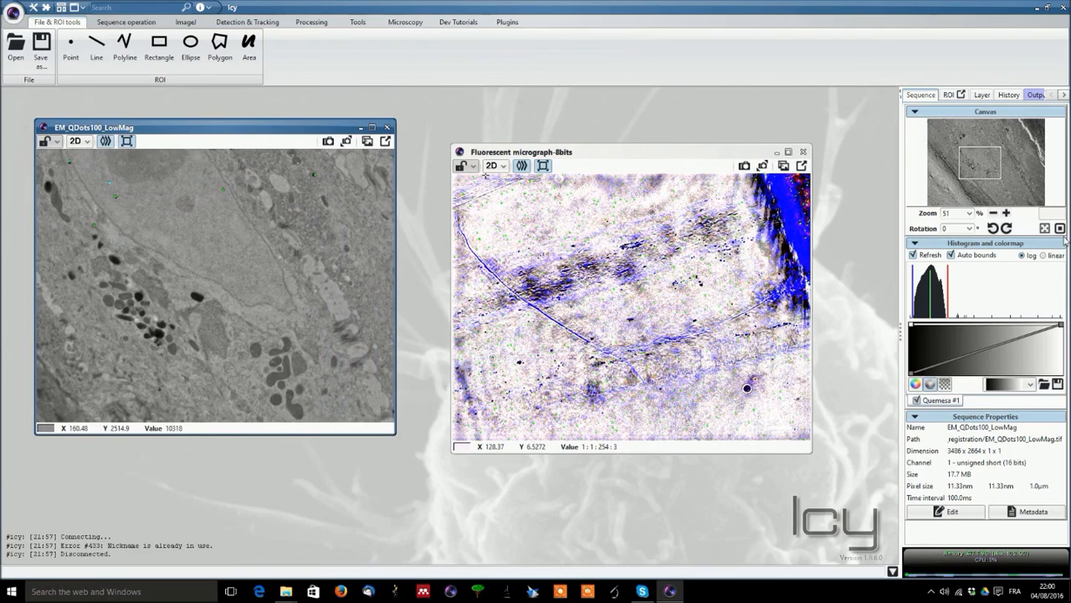
# Apply preset magnifications from the Zoom dropdown and rotate the EM view to show a tissue band.
pyautogui.click(969, 213)
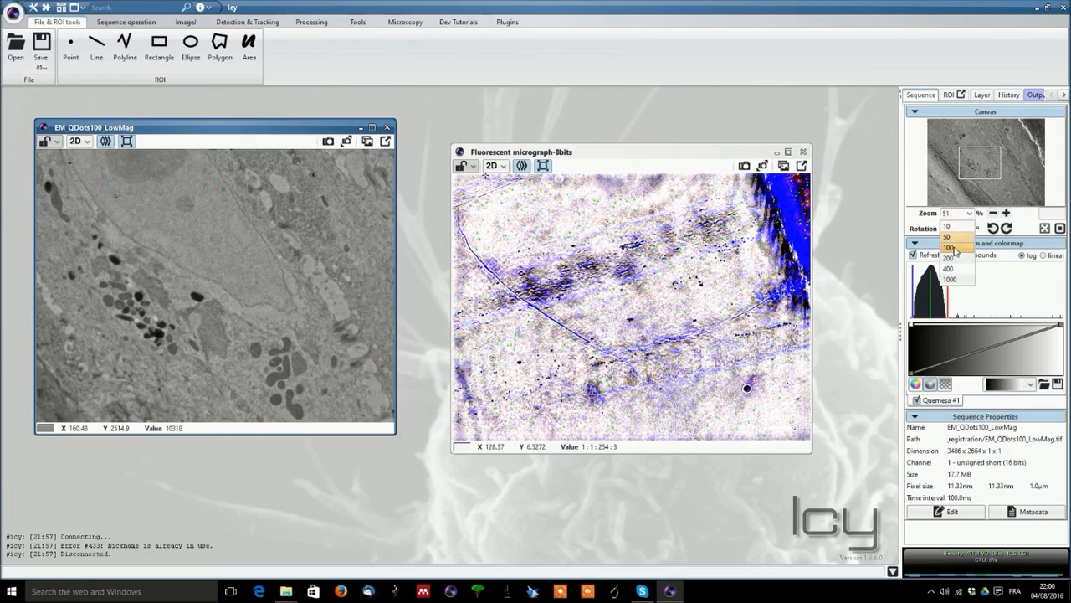
pyautogui.click(951, 248)
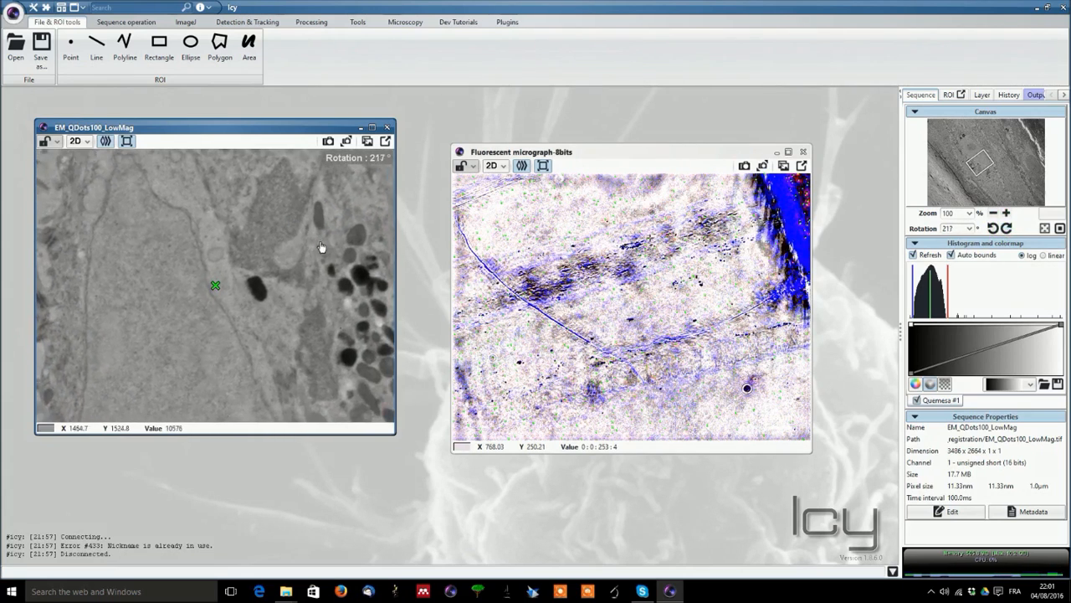
pyautogui.moveTo(321, 246); pyautogui.dragTo(193, 221)
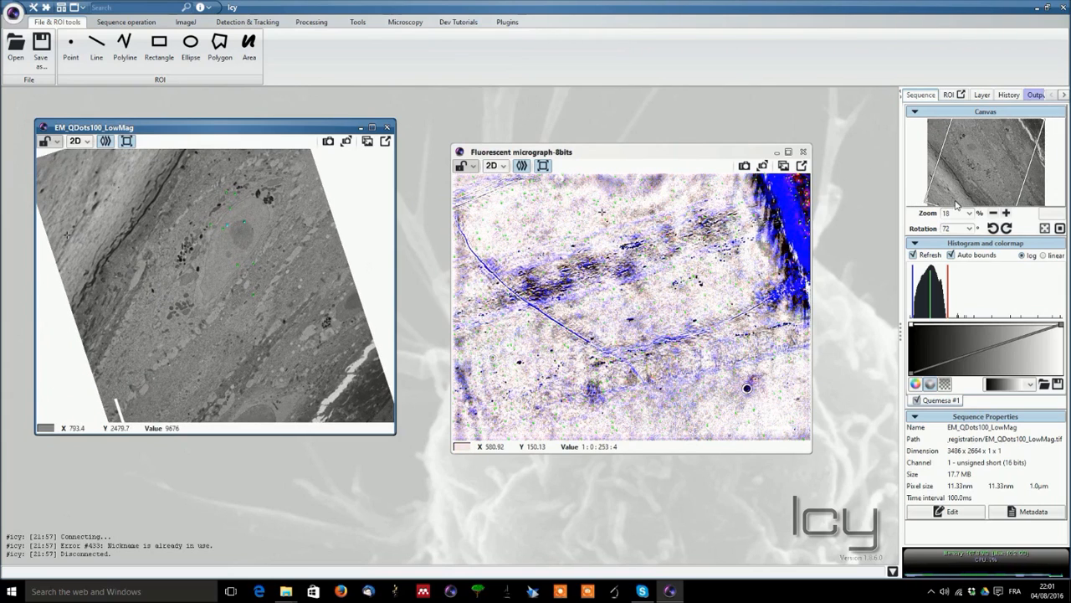
pyautogui.click(967, 228)
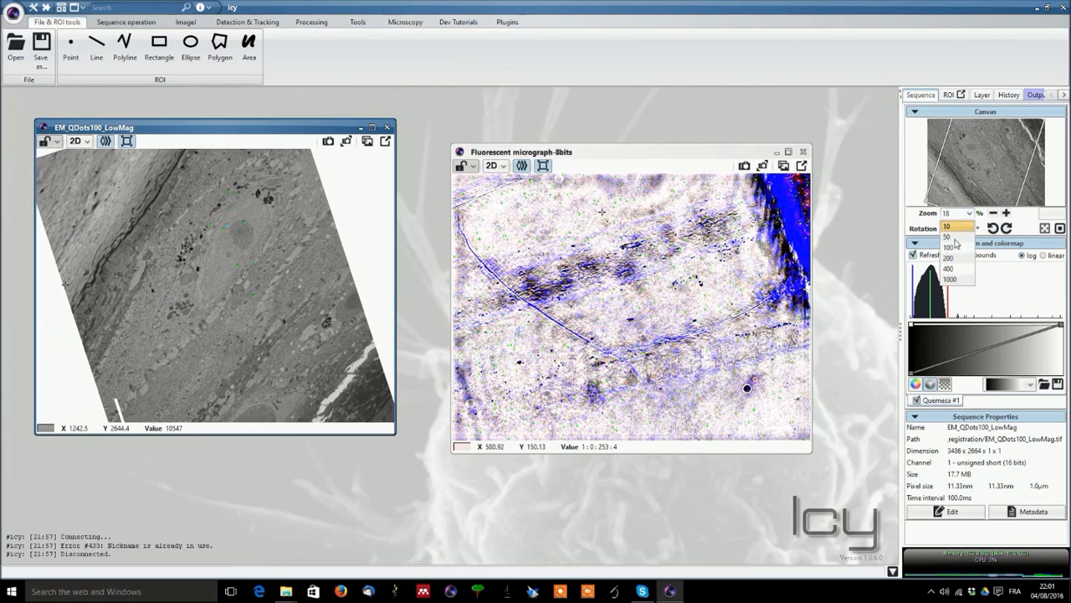
pyautogui.click(947, 238)
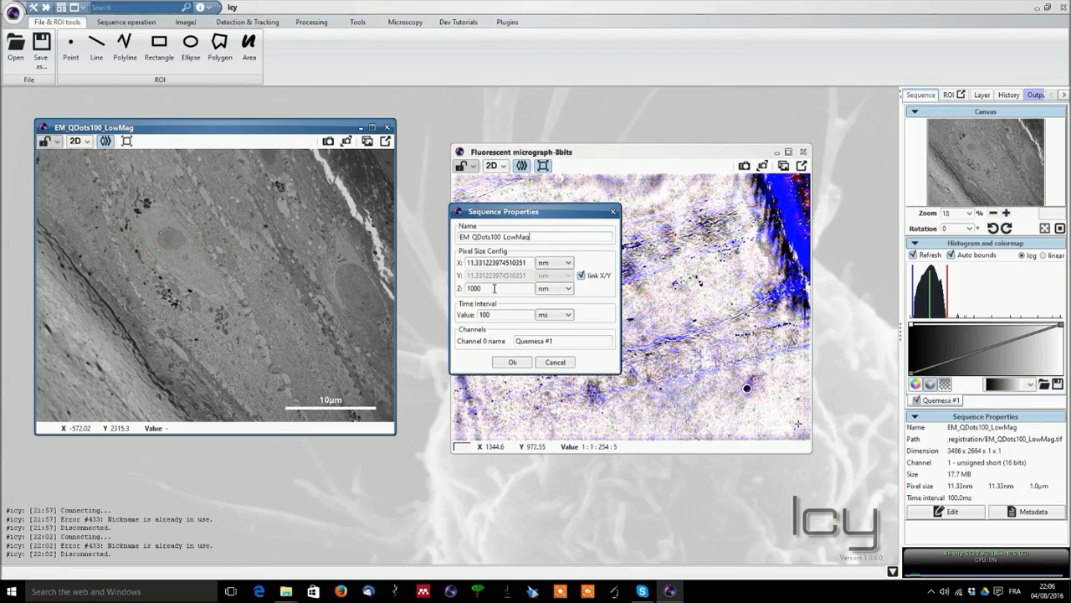
pyautogui.moveTo(513, 350)
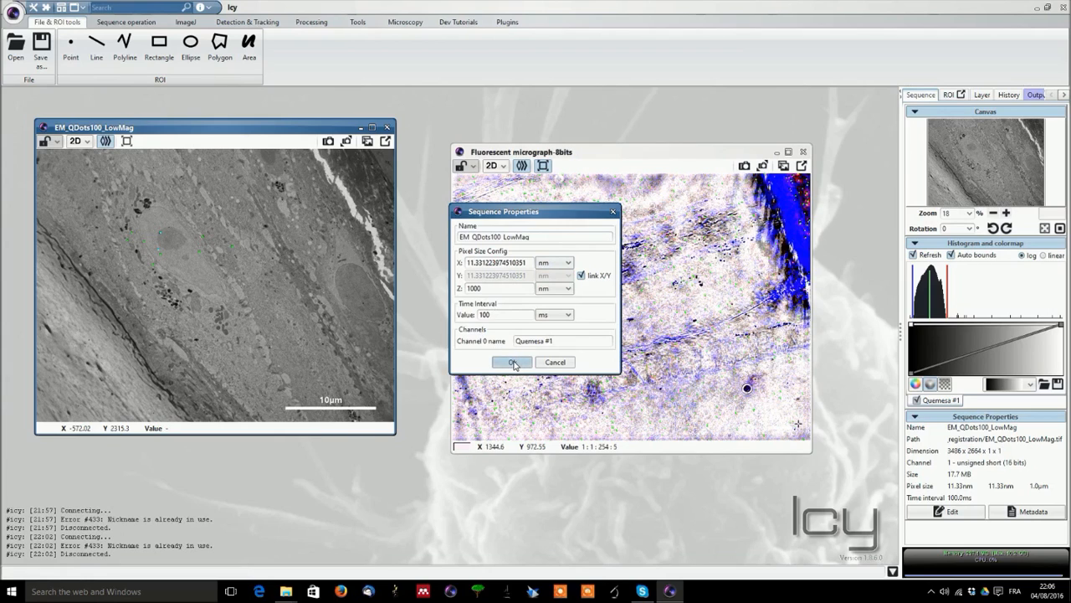
# Apply the edited sequence properties: Z pixel size 1000 nm and 180 ms time interval.
pyautogui.click(512, 362)
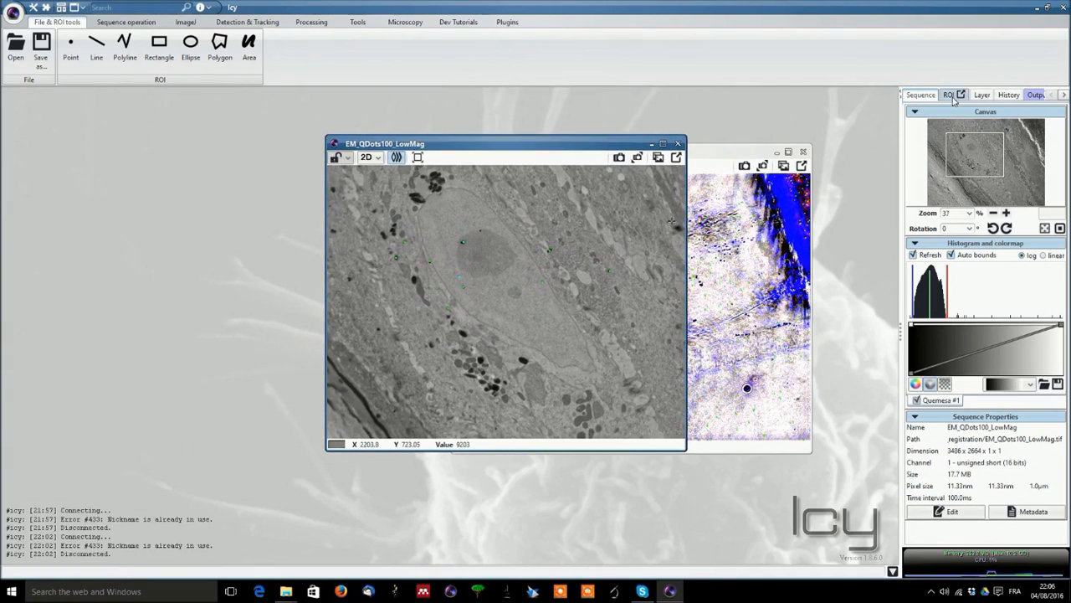
# Locate a Point2D ROI from the EM image's ROI list, then show its Layer list.
pyautogui.click(947, 94)
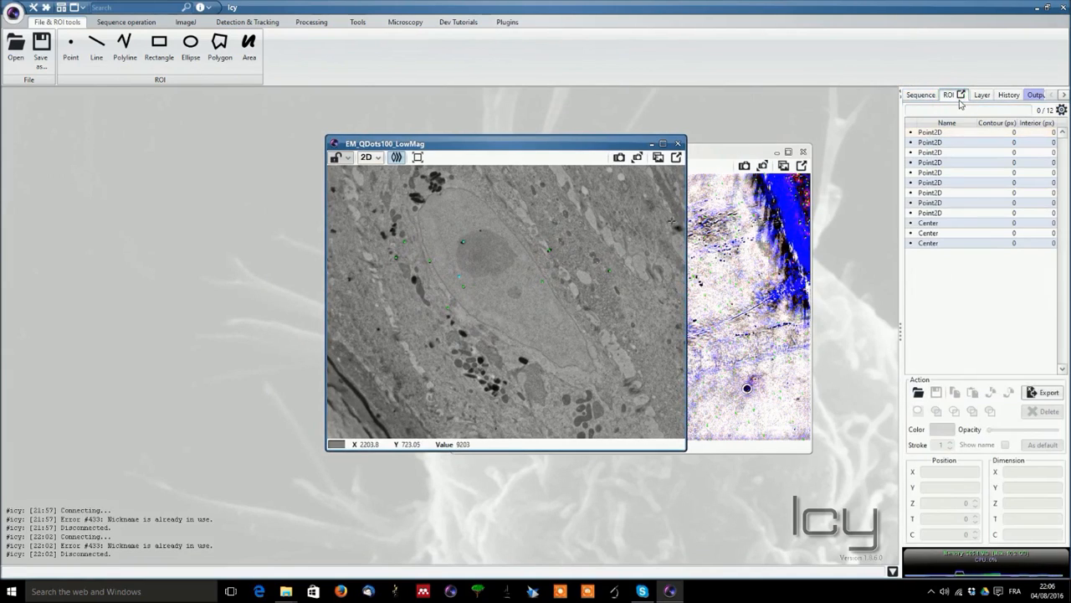
pyautogui.click(948, 133)
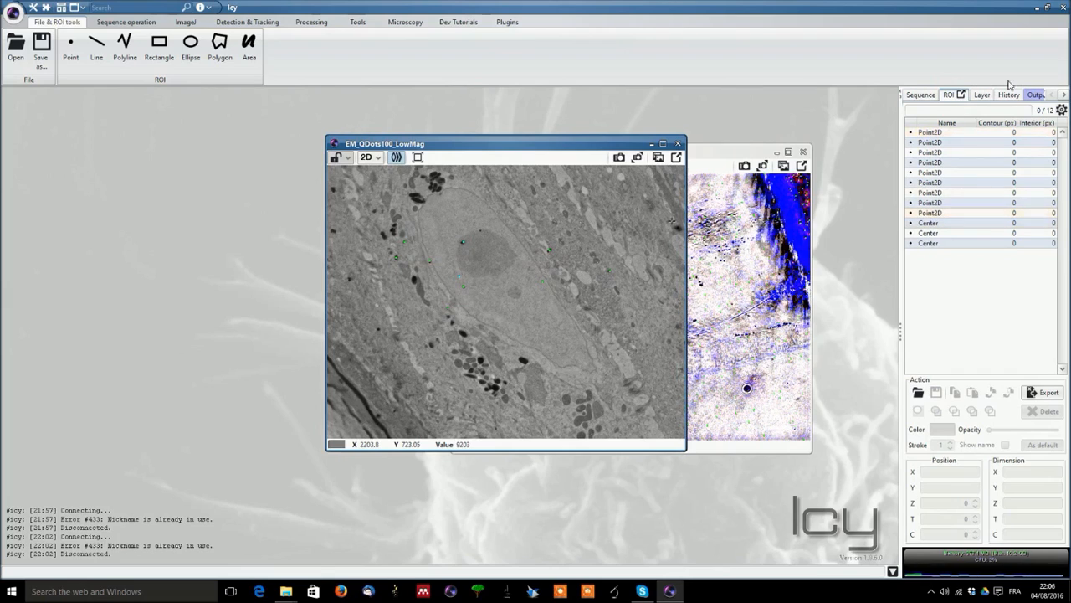
pyautogui.click(930, 173)
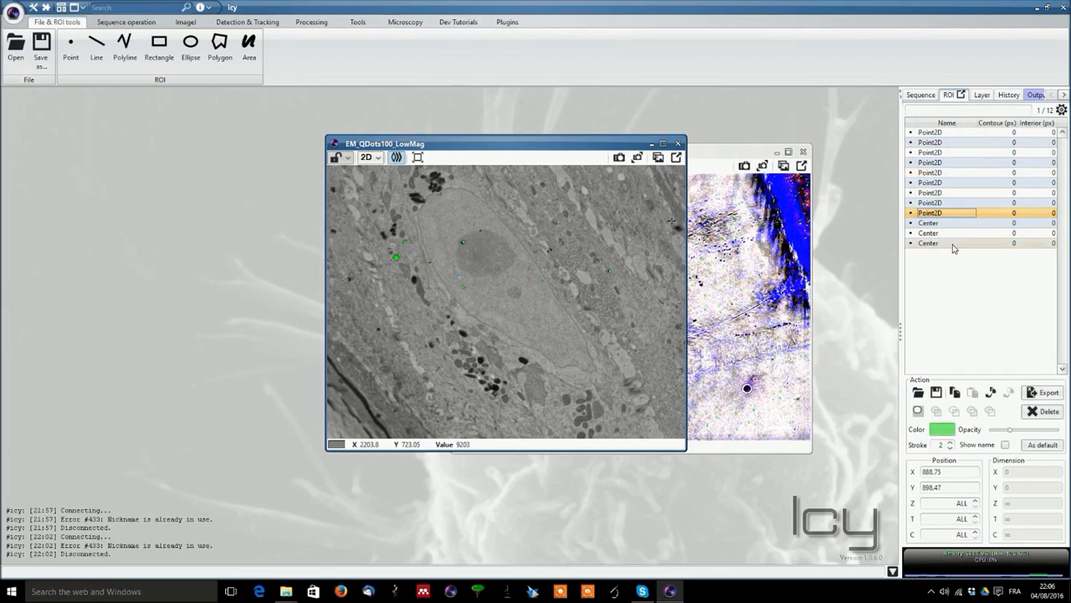
pyautogui.click(929, 243)
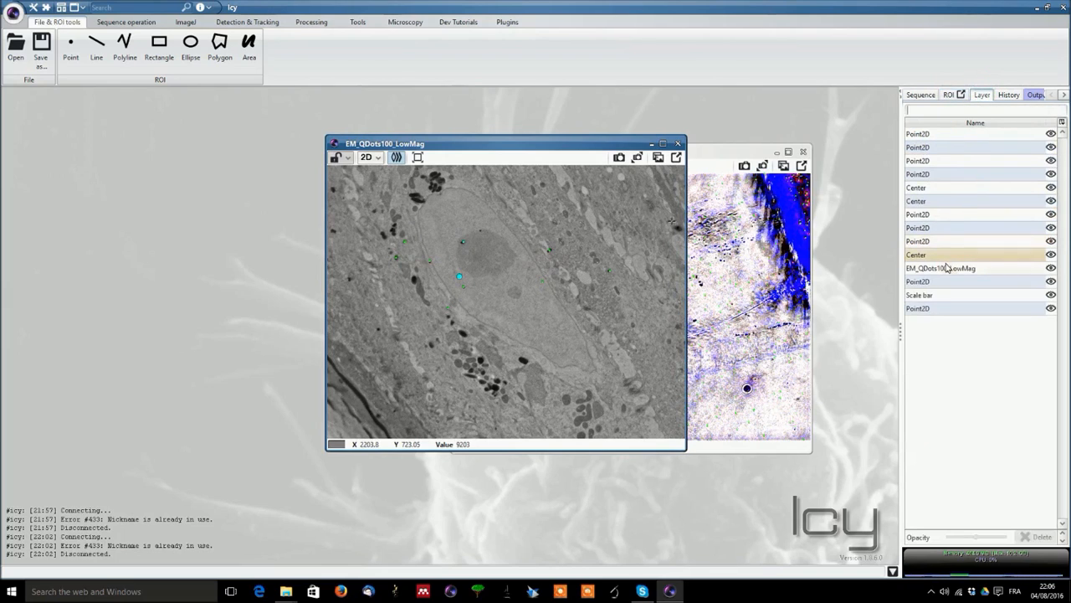
# Inspect the EM_QDots100_LowMag image layer and the 10 µm scale bar layer's location, size and display settings.
pyautogui.click(941, 268)
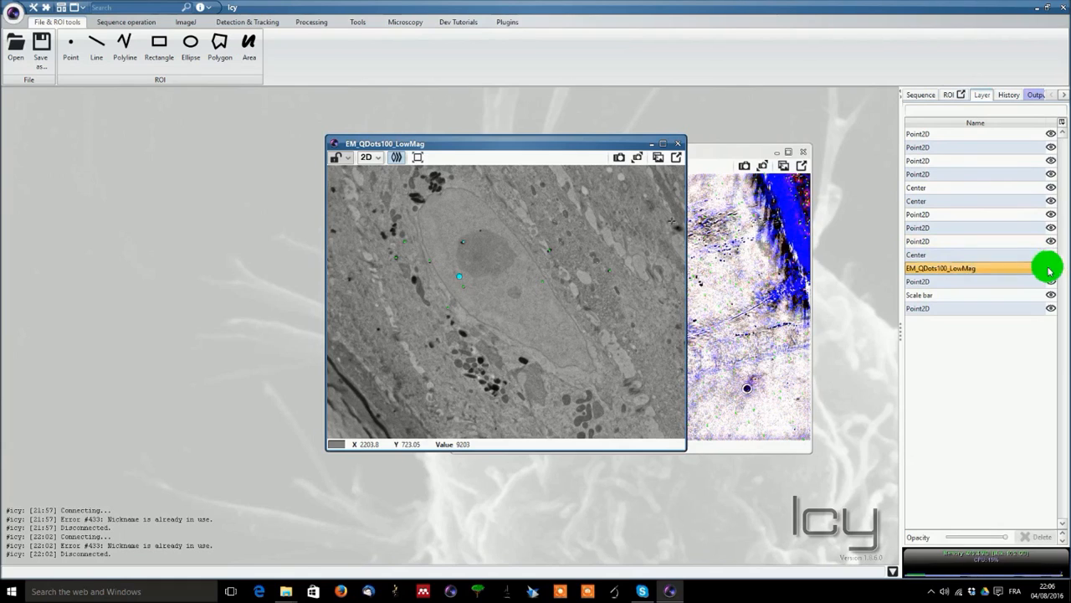
pyautogui.click(1051, 268)
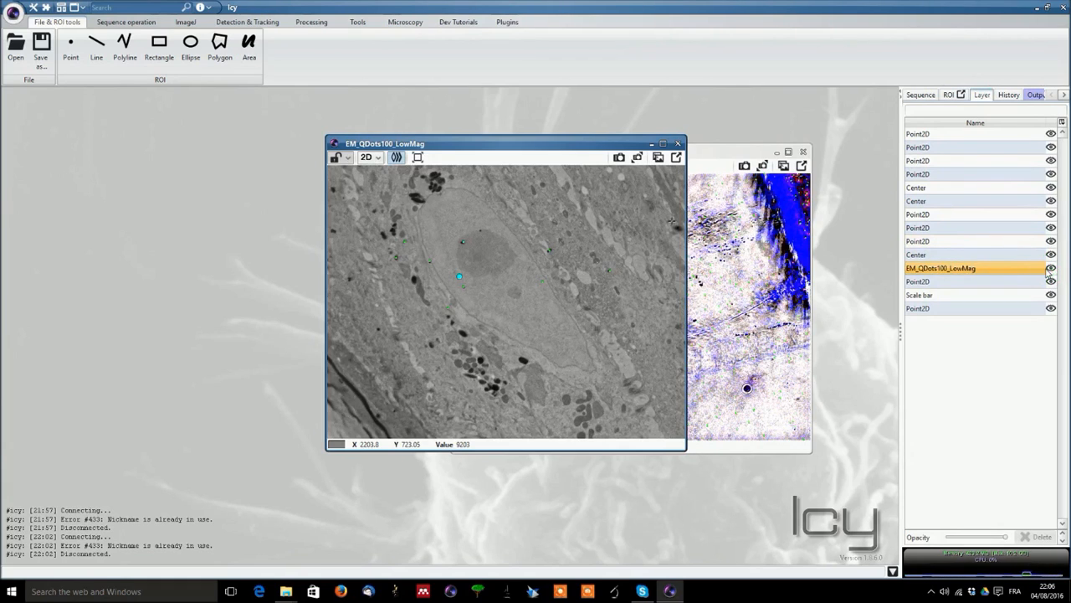
pyautogui.click(921, 294)
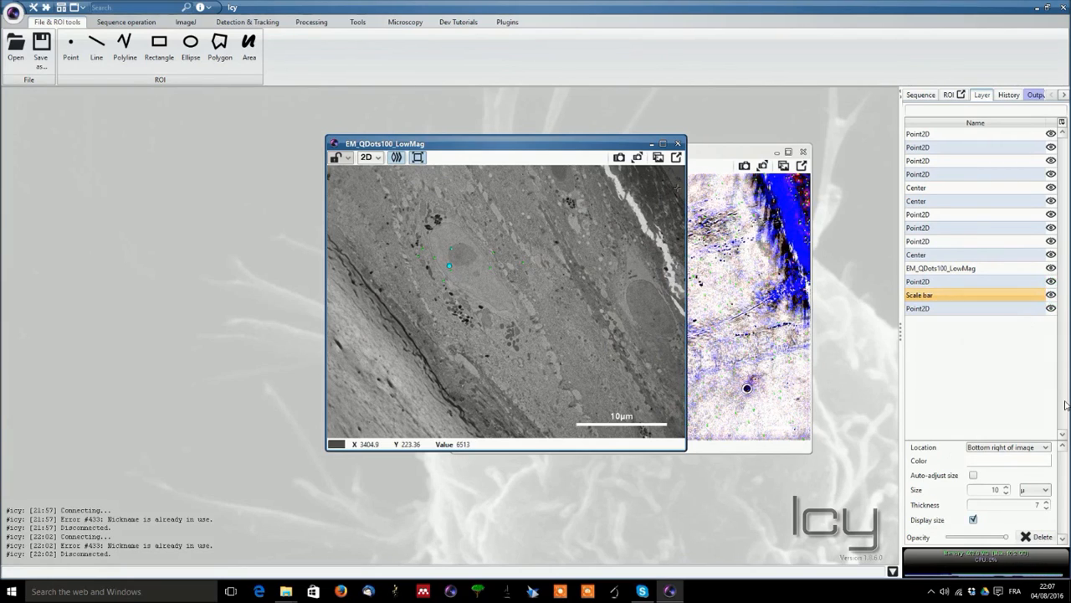
pyautogui.moveTo(953, 389)
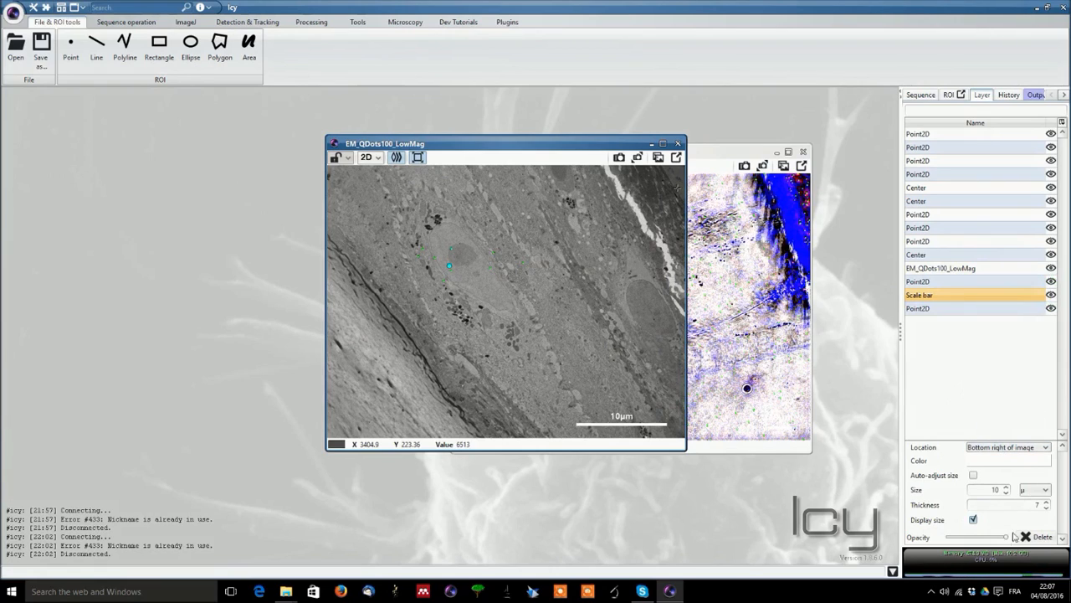
pyautogui.click(1008, 93)
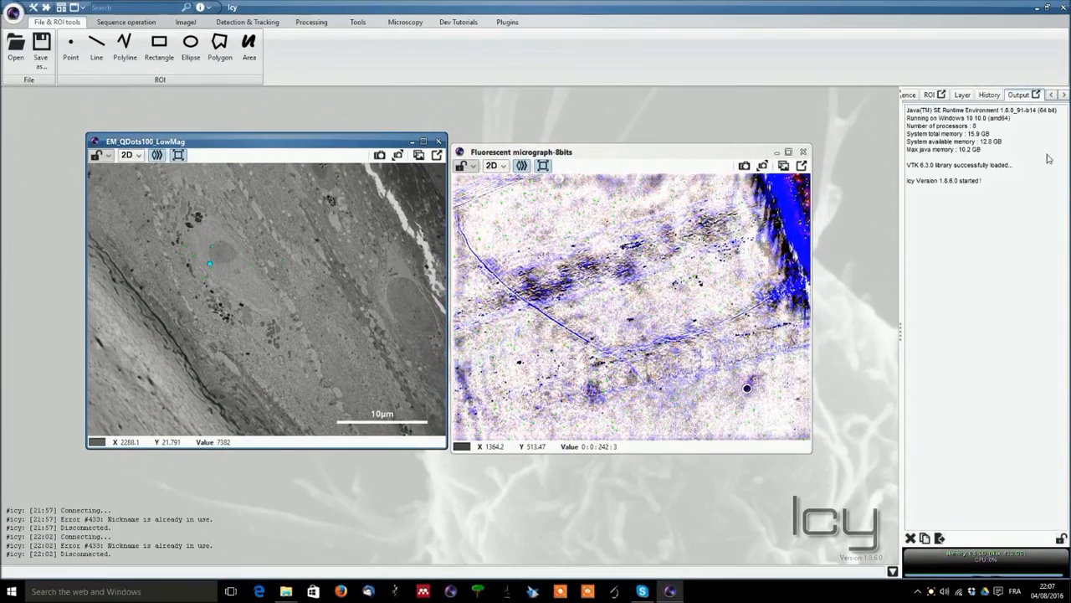
pyautogui.moveTo(941, 182)
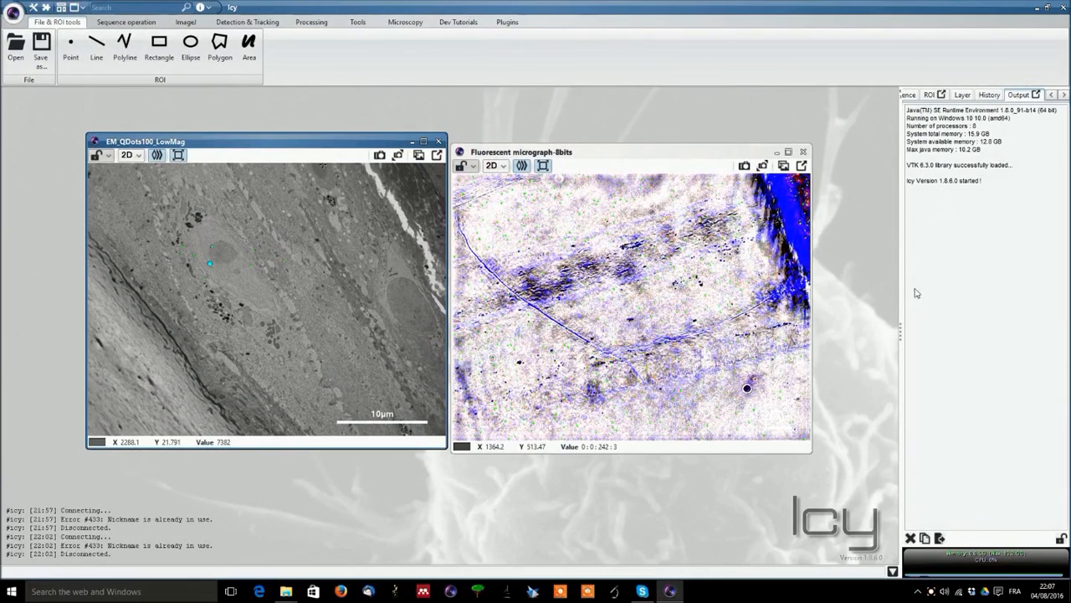
# Scroll the inspector tab strip to reveal the Output log with Java runtime, memory and version details.
pyautogui.click(1053, 94)
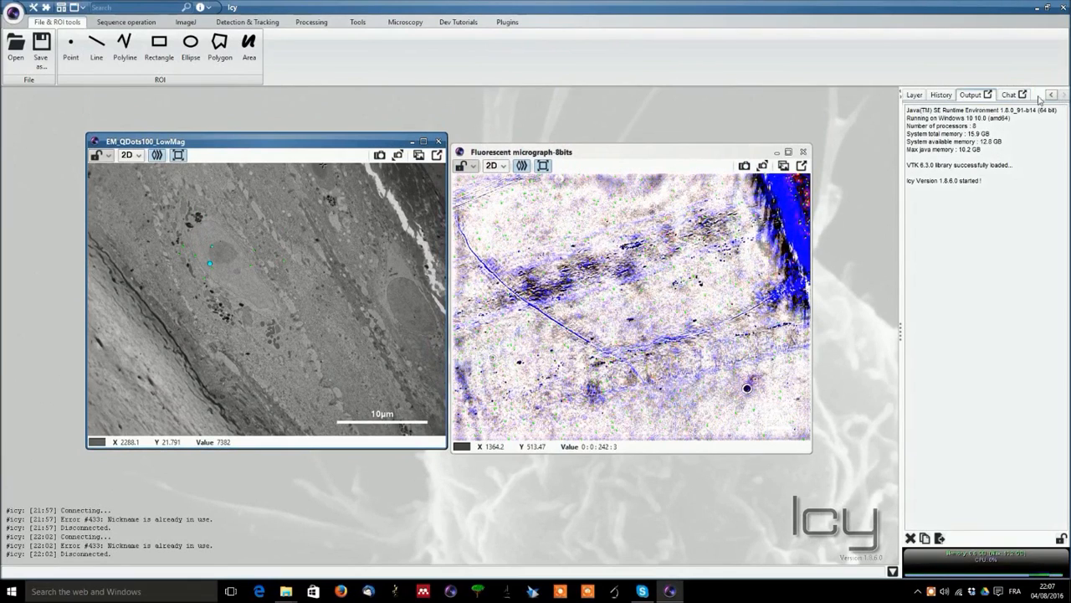
# Show the Chat log listing connection attempts and the nickname-already-in-use error.
pyautogui.click(1007, 94)
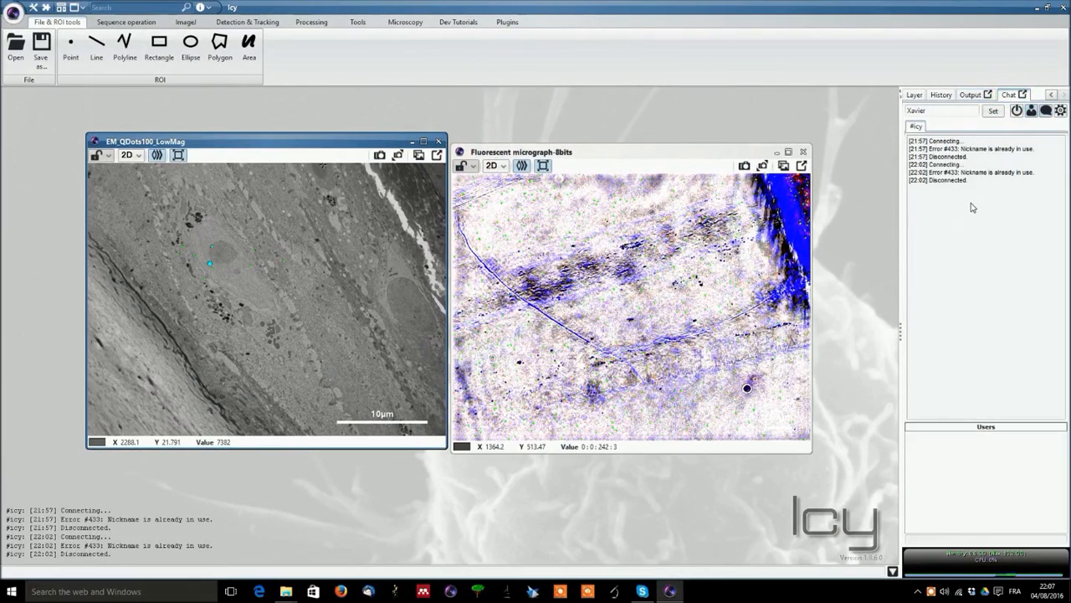
pyautogui.moveTo(975, 225)
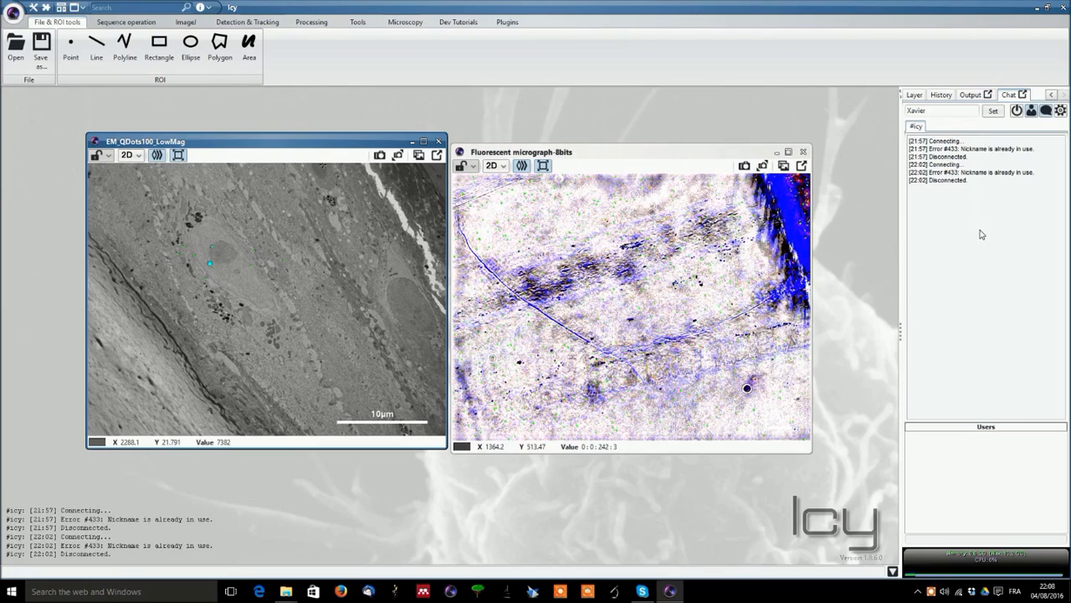
pyautogui.moveTo(981, 234)
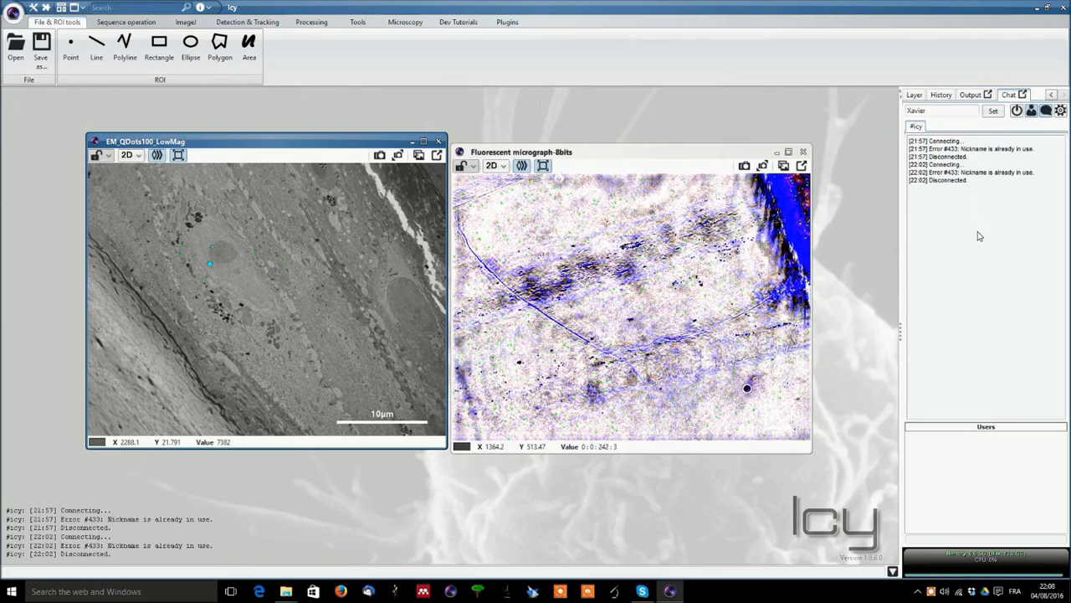
pyautogui.moveTo(988, 231)
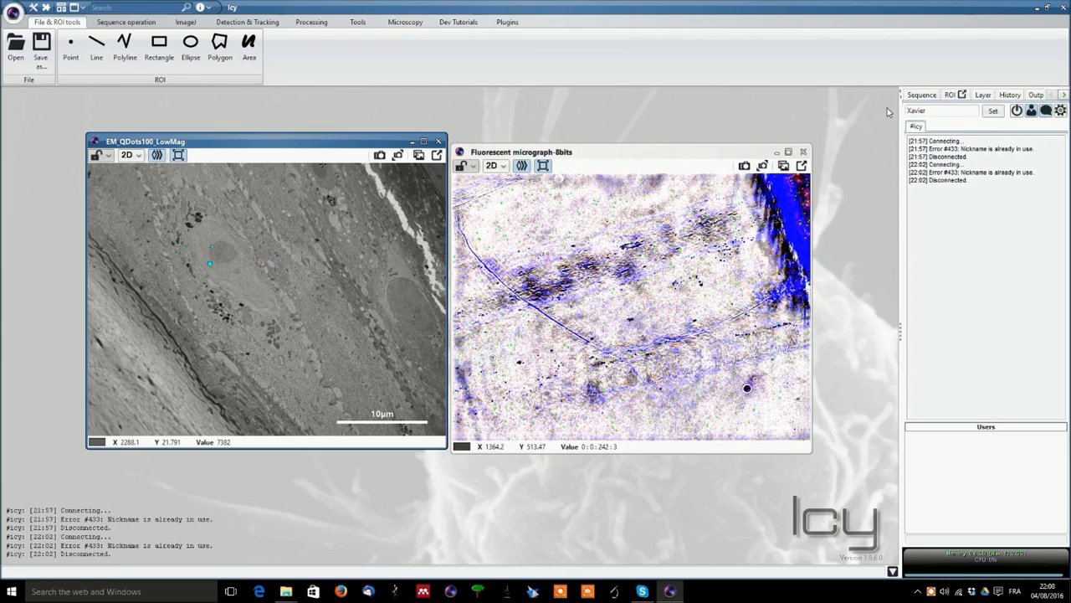
# Show the fluorescent micrograph's Sequence details: canvas, histogram, colormap and properties.
pyautogui.click(921, 93)
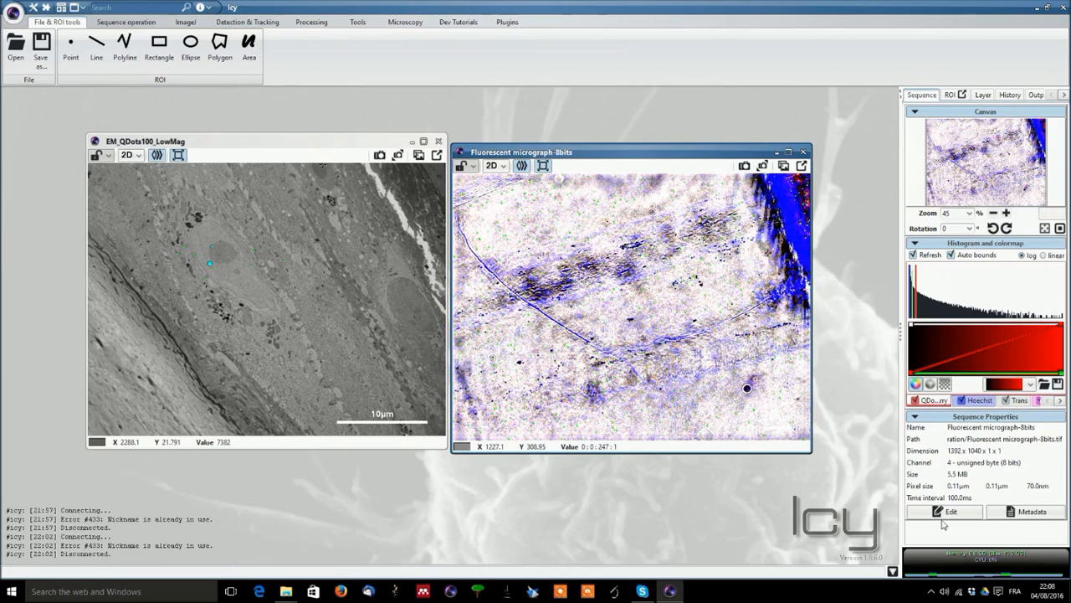
pyautogui.click(947, 513)
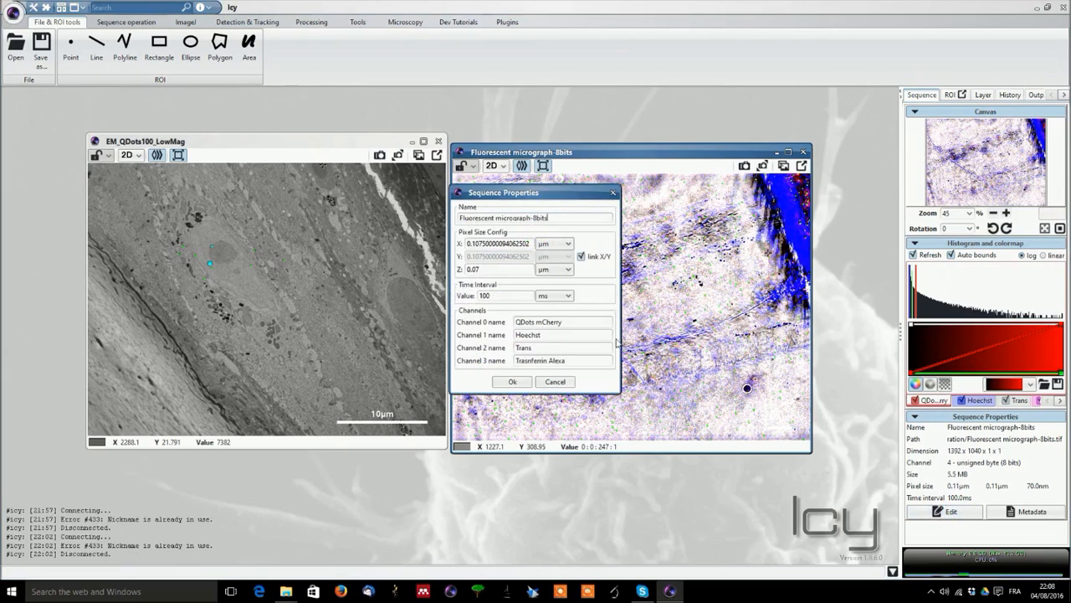
pyautogui.click(562, 321)
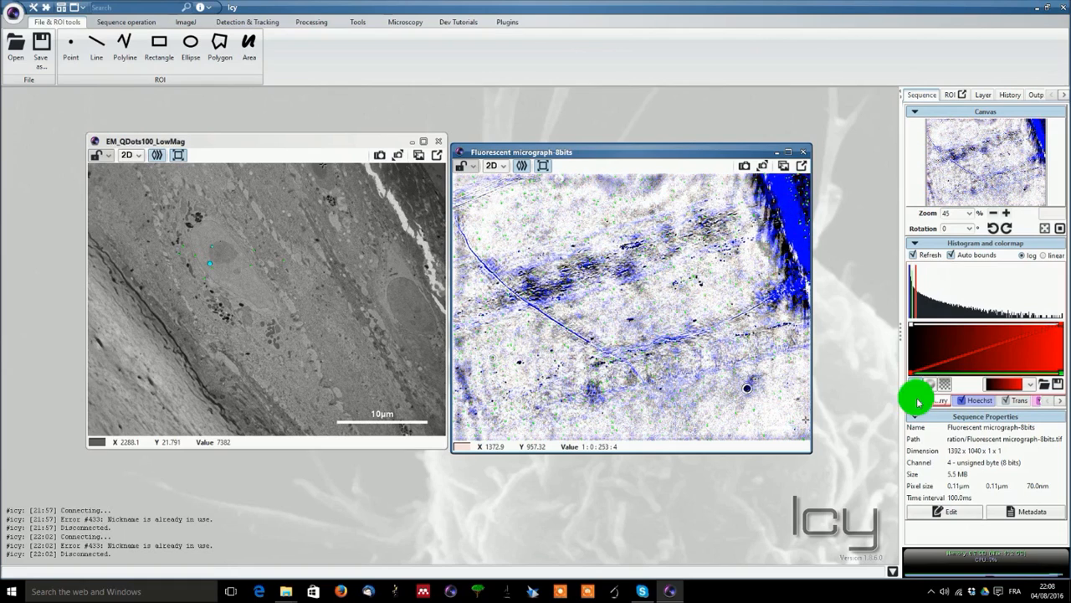
pyautogui.moveTo(941, 281)
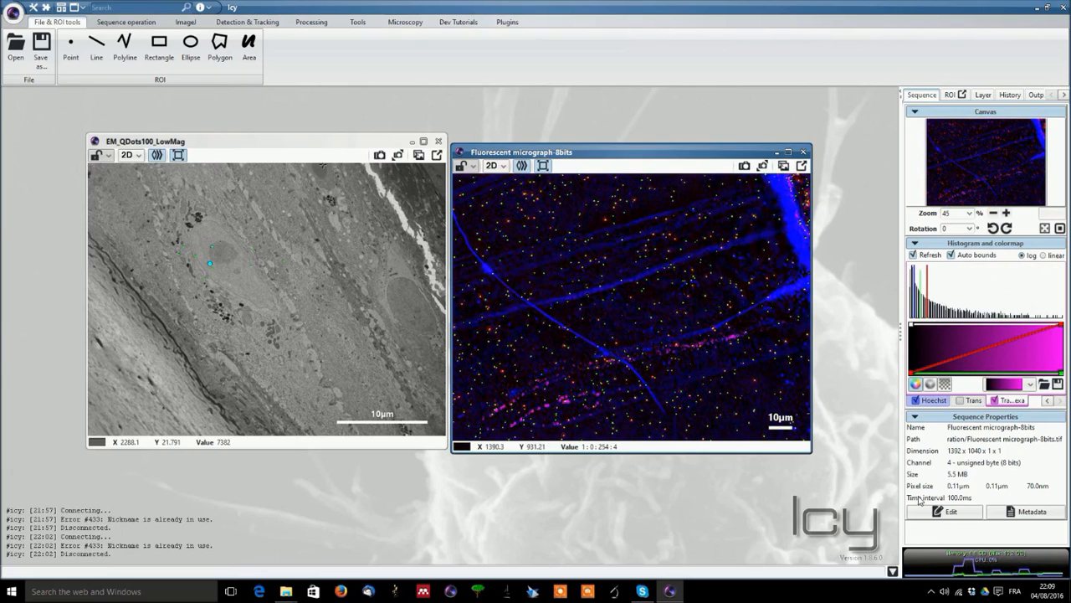
pyautogui.moveTo(678, 425)
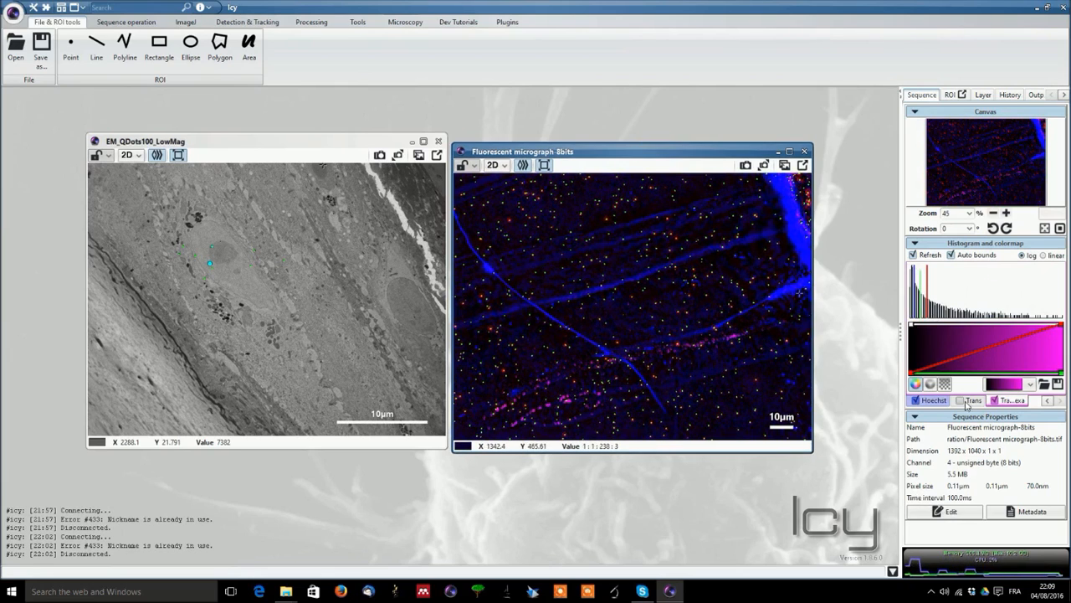
pyautogui.click(931, 398)
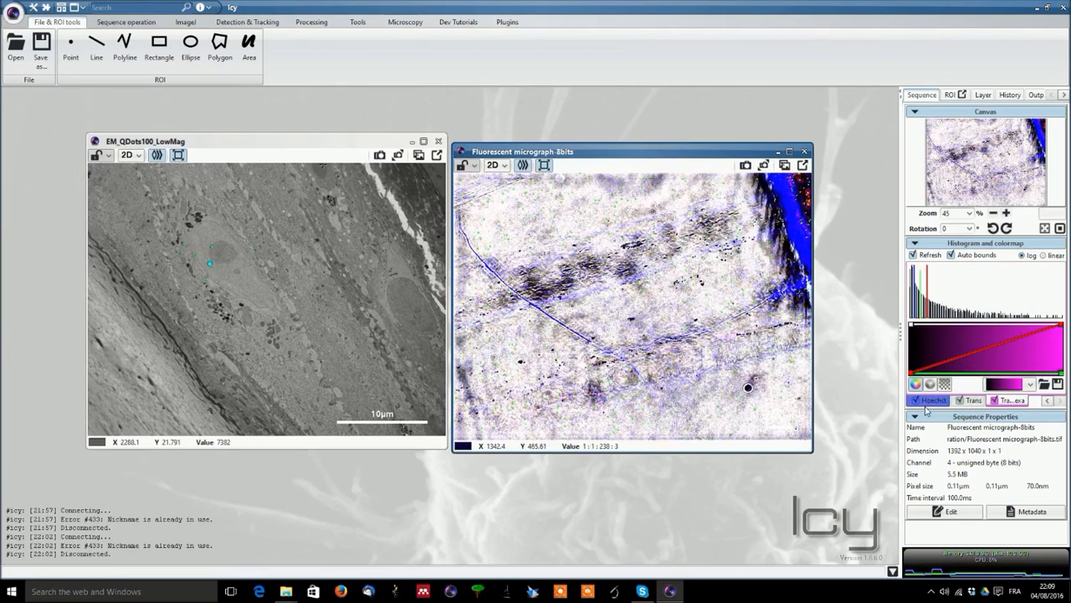
pyautogui.click(125, 22)
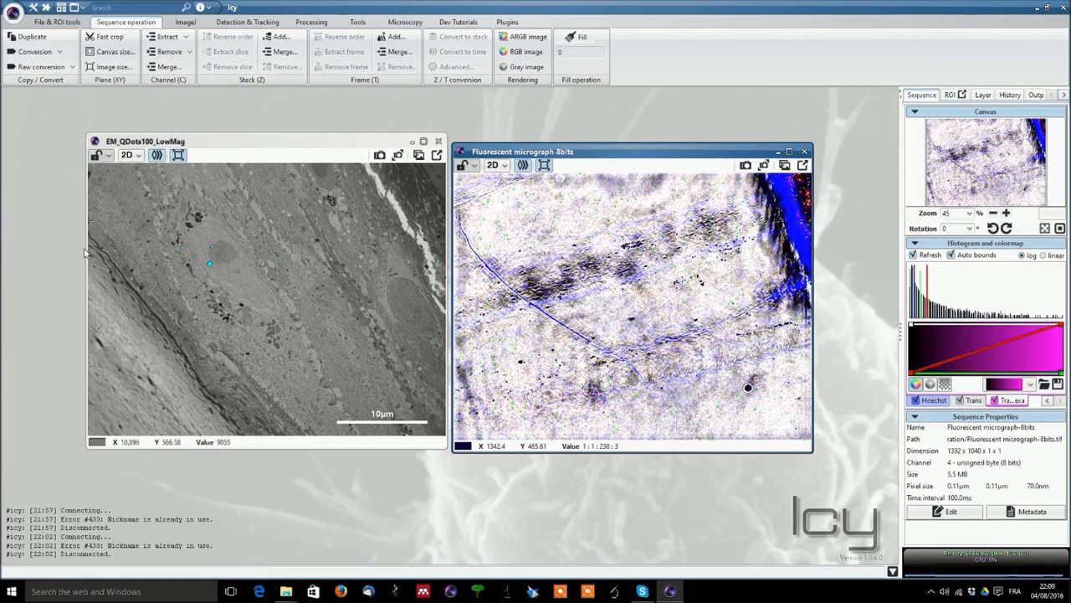
pyautogui.moveTo(254, 161)
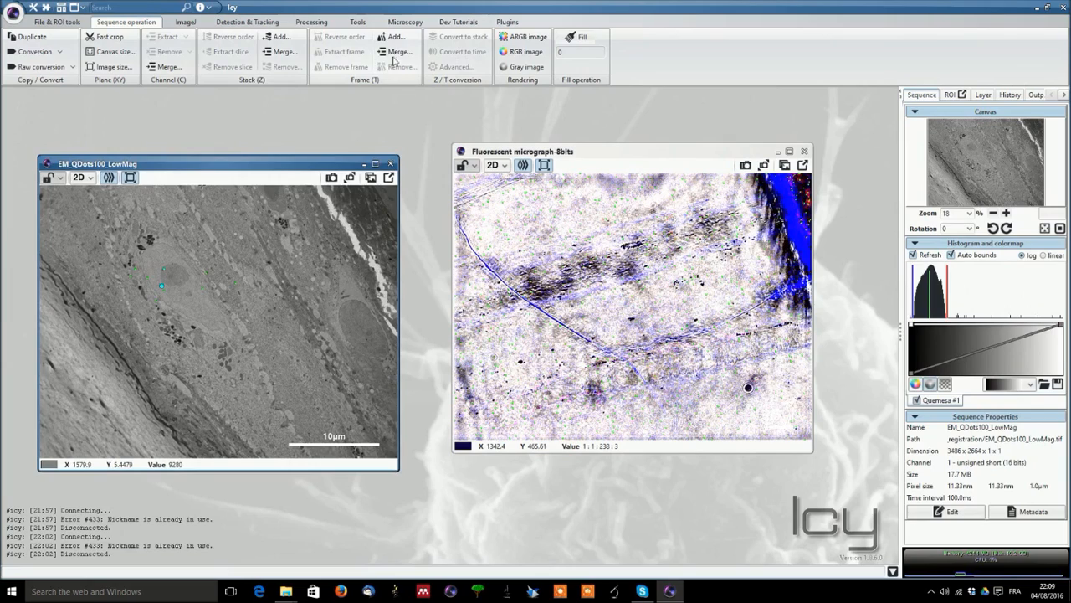
pyautogui.moveTo(375, 52)
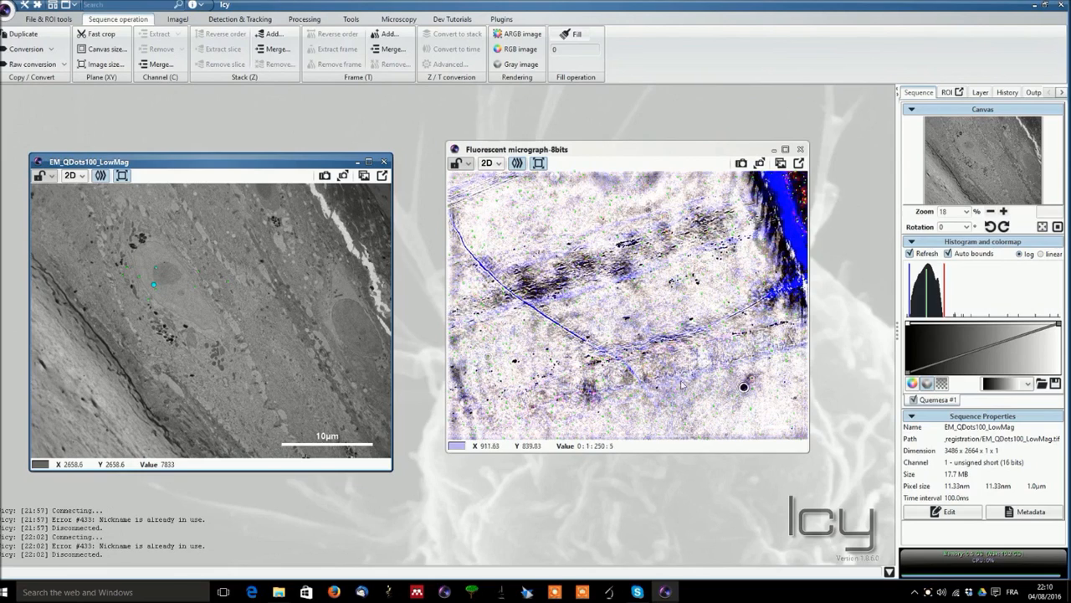
pyautogui.moveTo(281, 190)
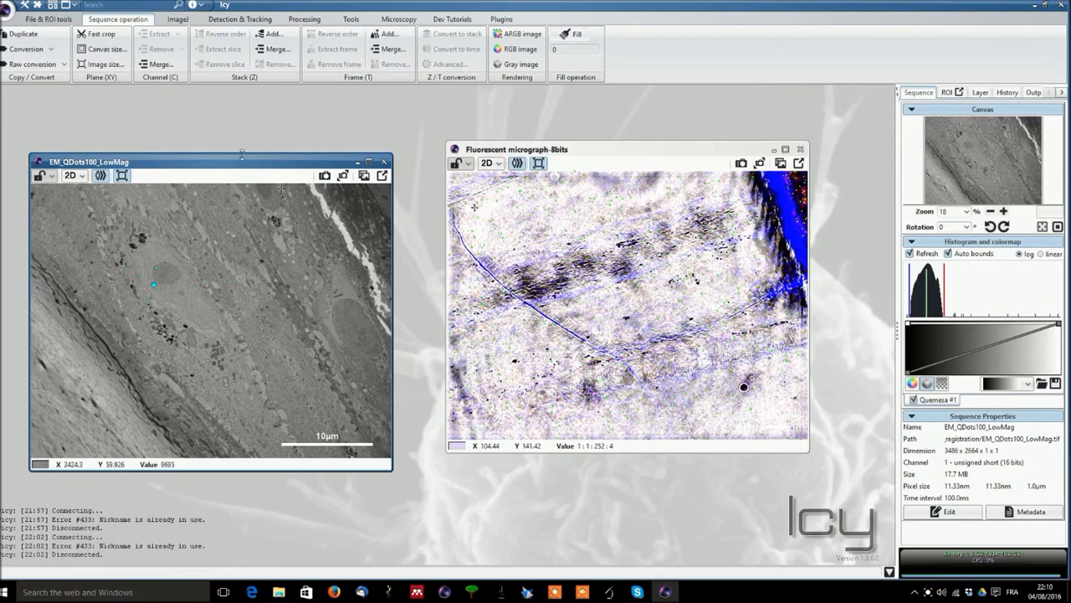
# Switch Icy to detached mode with the inspector as a separate window.
pyautogui.click(178, 19)
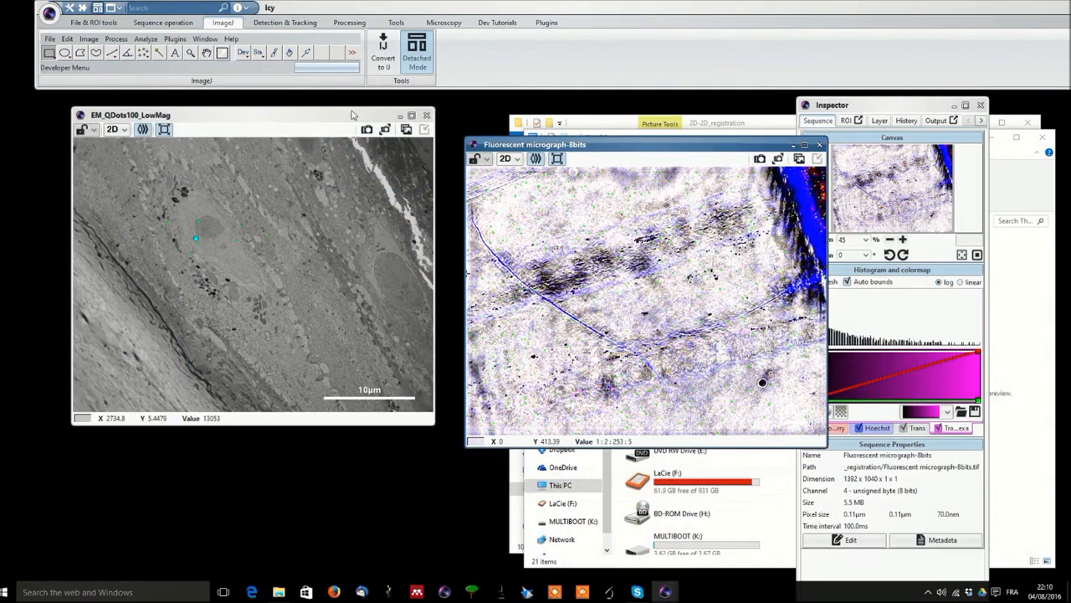
# Convert the active EM image to ImageJ so it opens in its own ImageJ window.
pyautogui.click(382, 47)
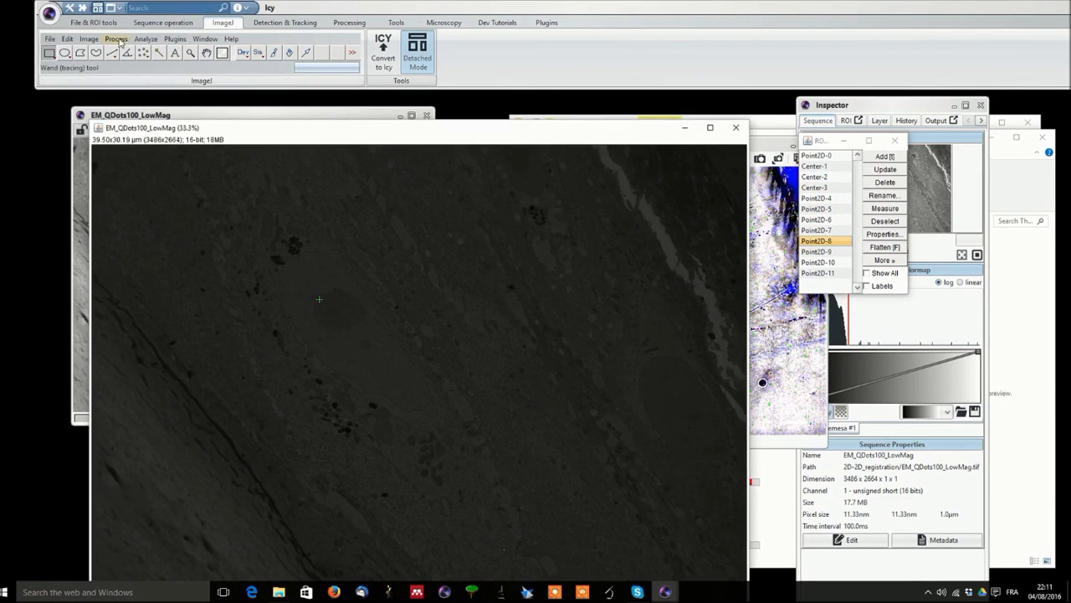
# Run Find Edges on the EM image and bring up its Brightness/Contrast adjustment.
pyautogui.click(89, 38)
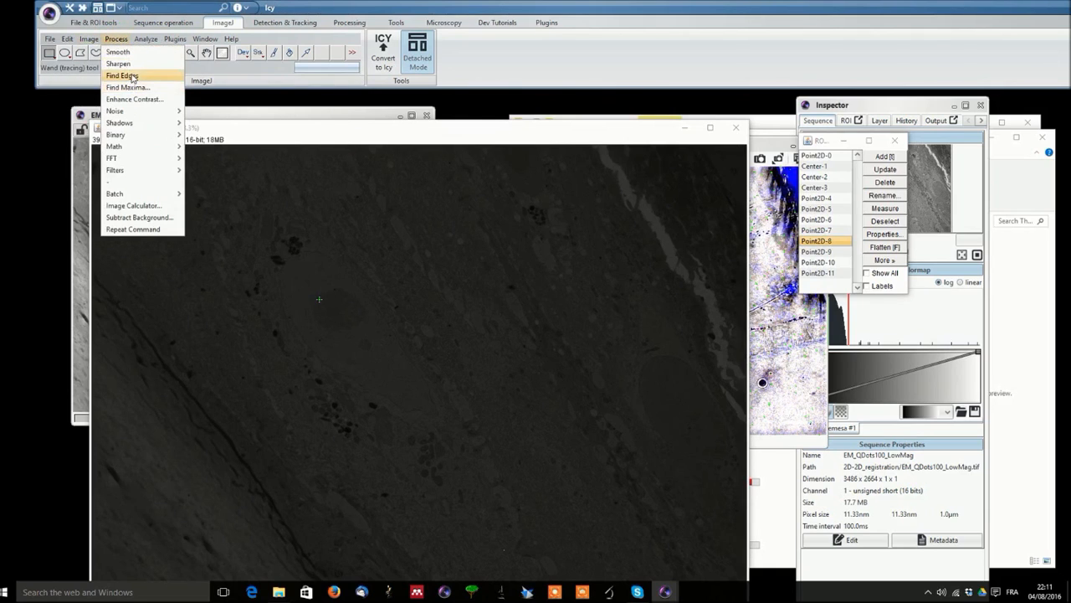
pyautogui.click(122, 75)
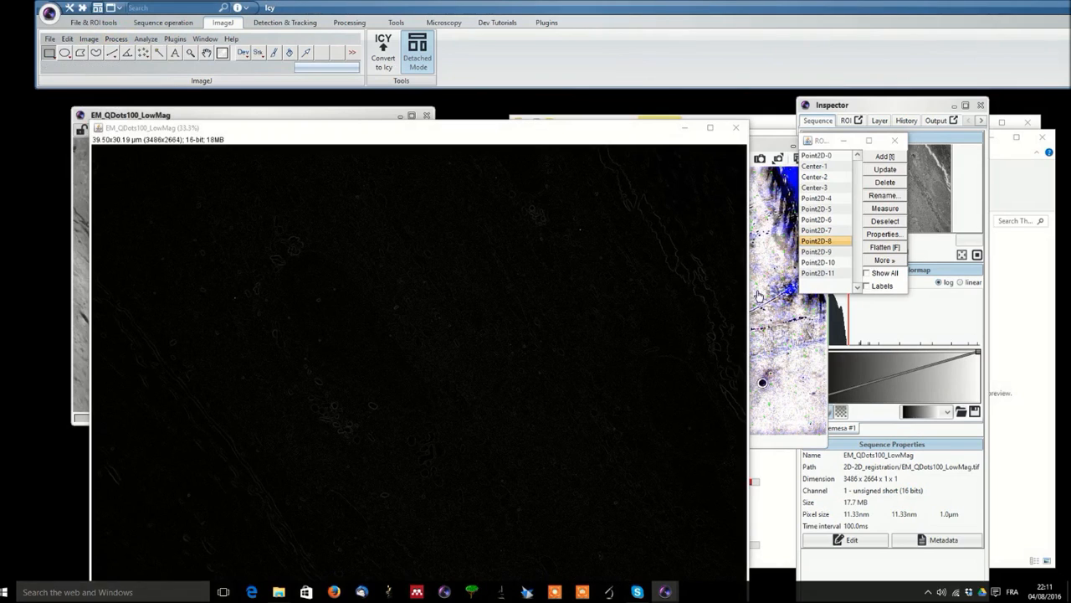
pyautogui.click(89, 39)
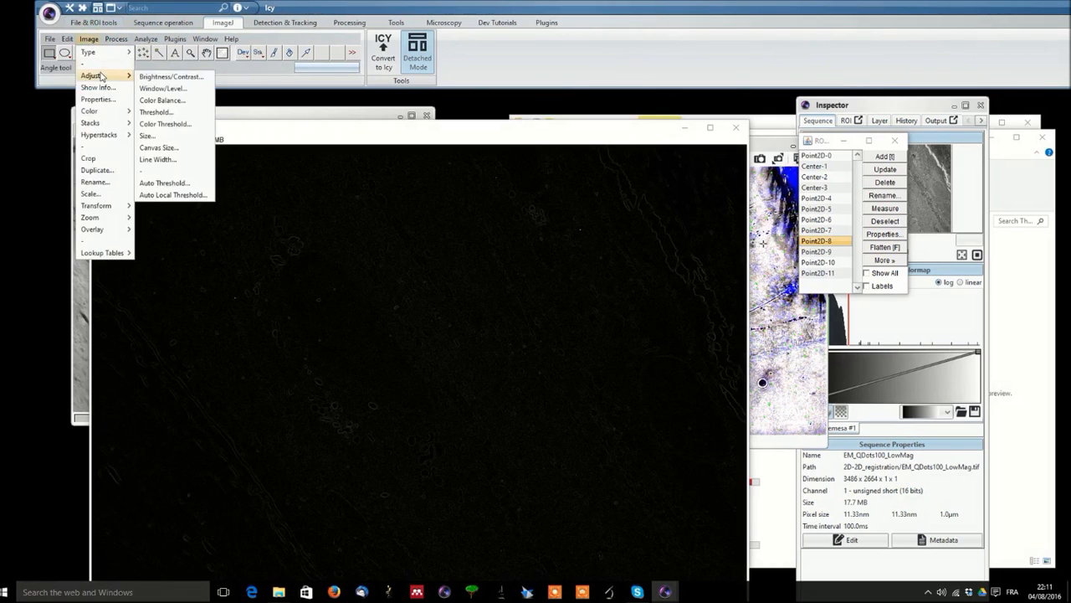
pyautogui.click(171, 77)
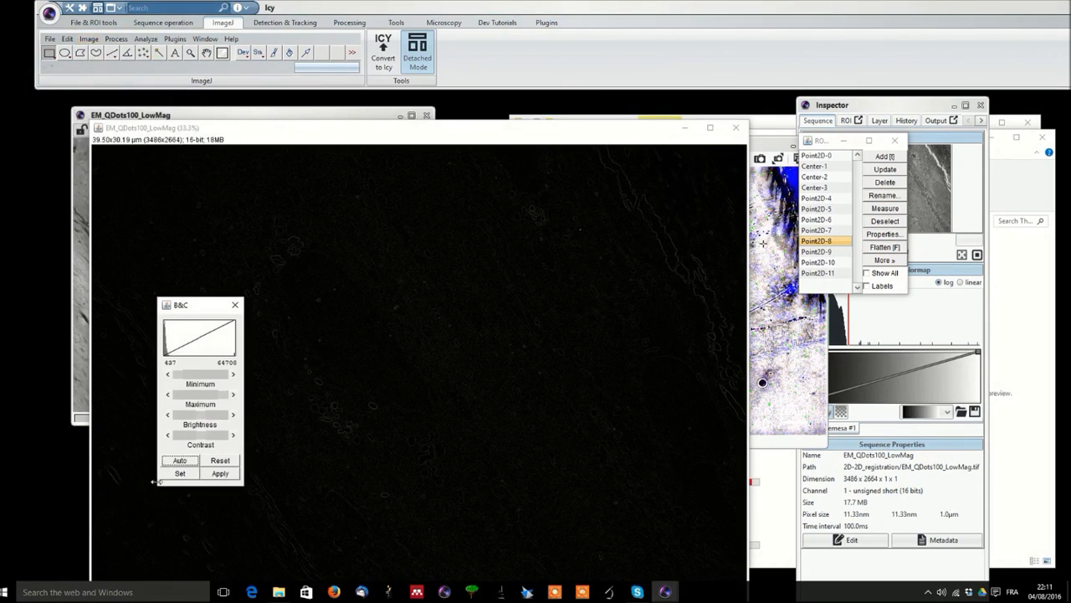
pyautogui.click(179, 460)
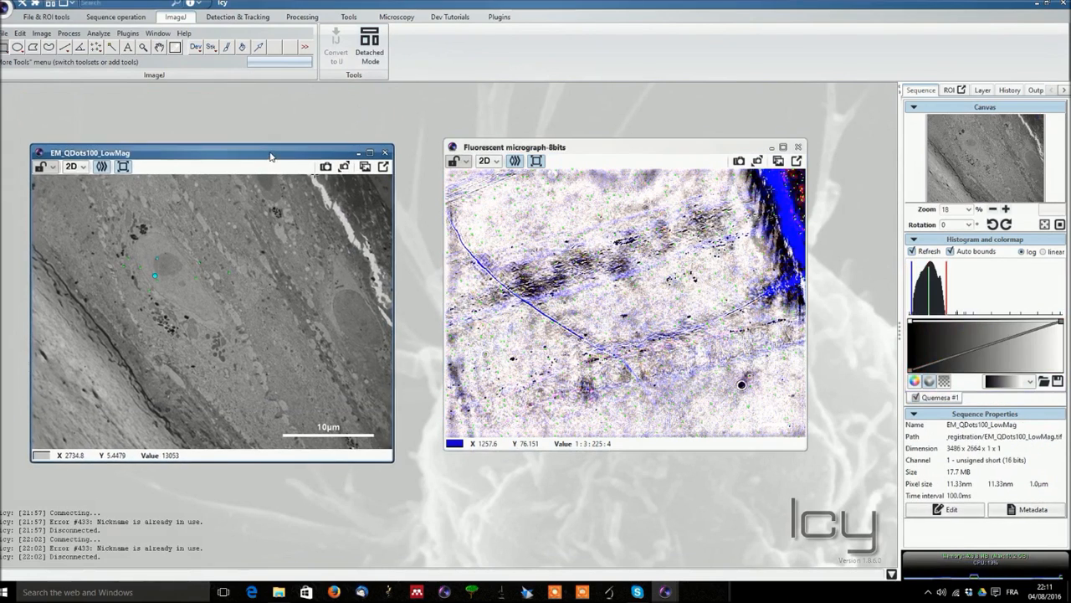
# Show the Detection & Tracking, Processing, Microscopy, Dev Tutorials and Plugins ribbons in turn.
pyautogui.click(238, 17)
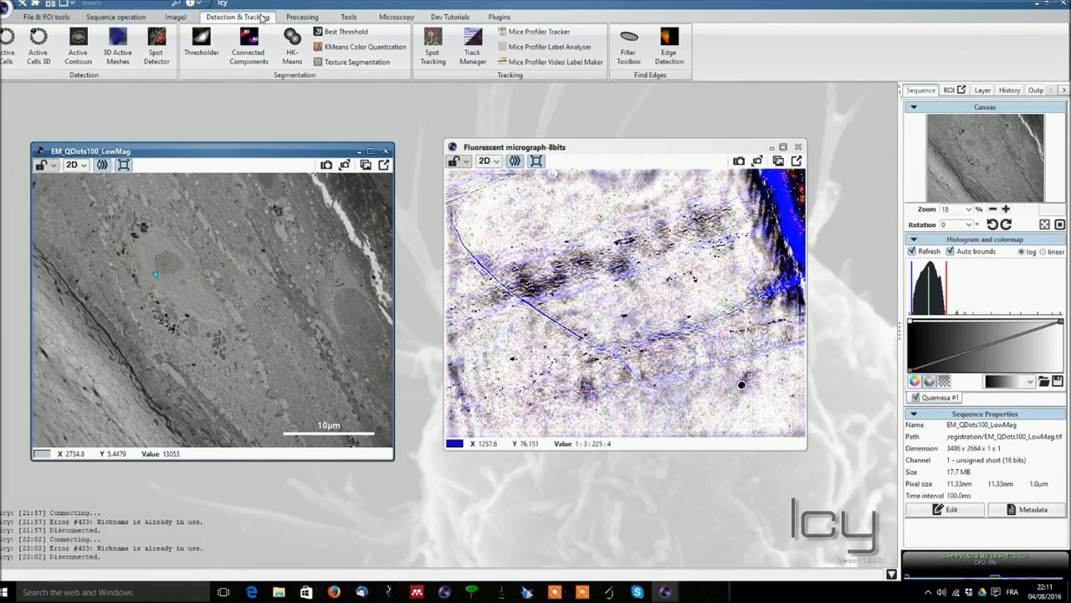
pyautogui.click(302, 17)
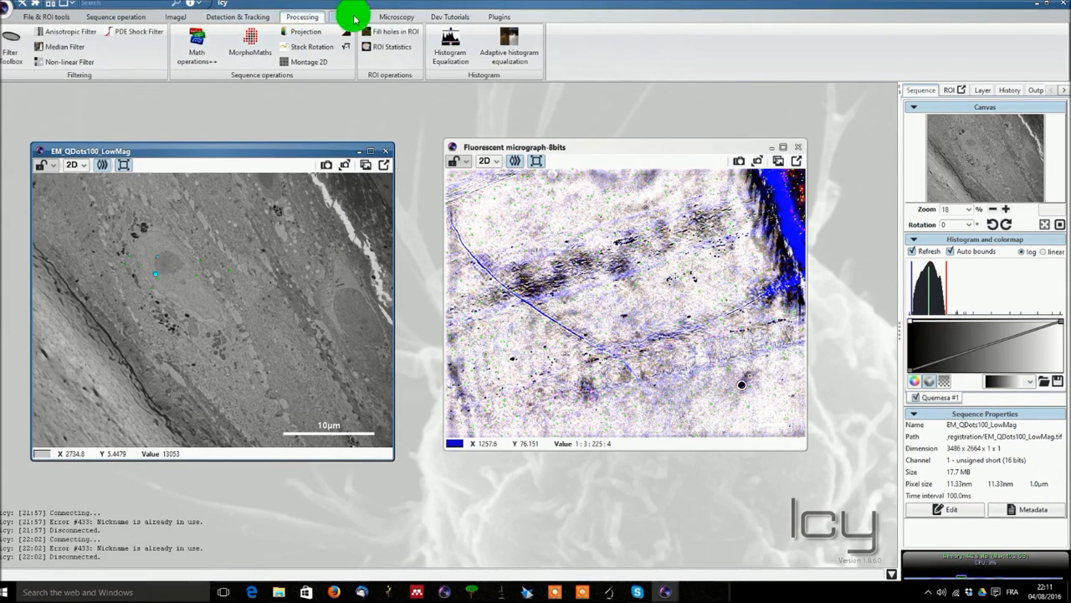
pyautogui.click(395, 17)
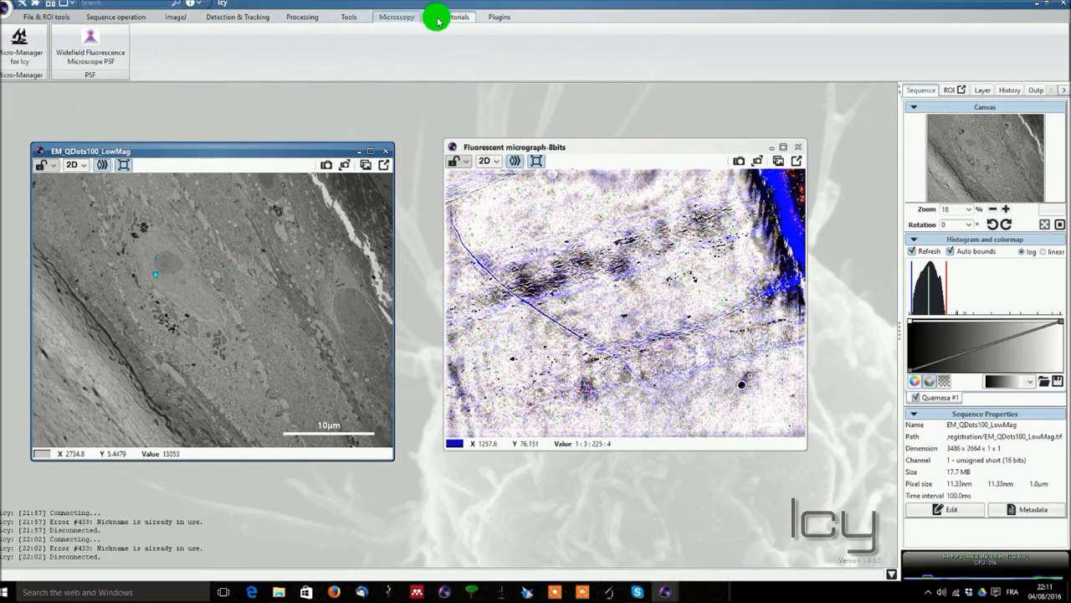
pyautogui.click(450, 16)
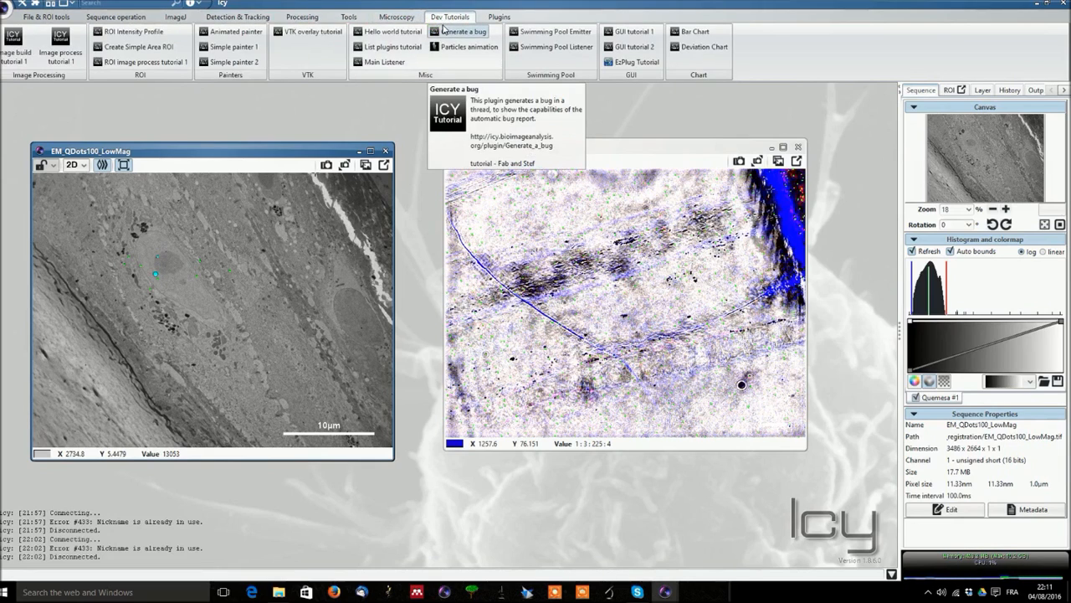
pyautogui.click(499, 17)
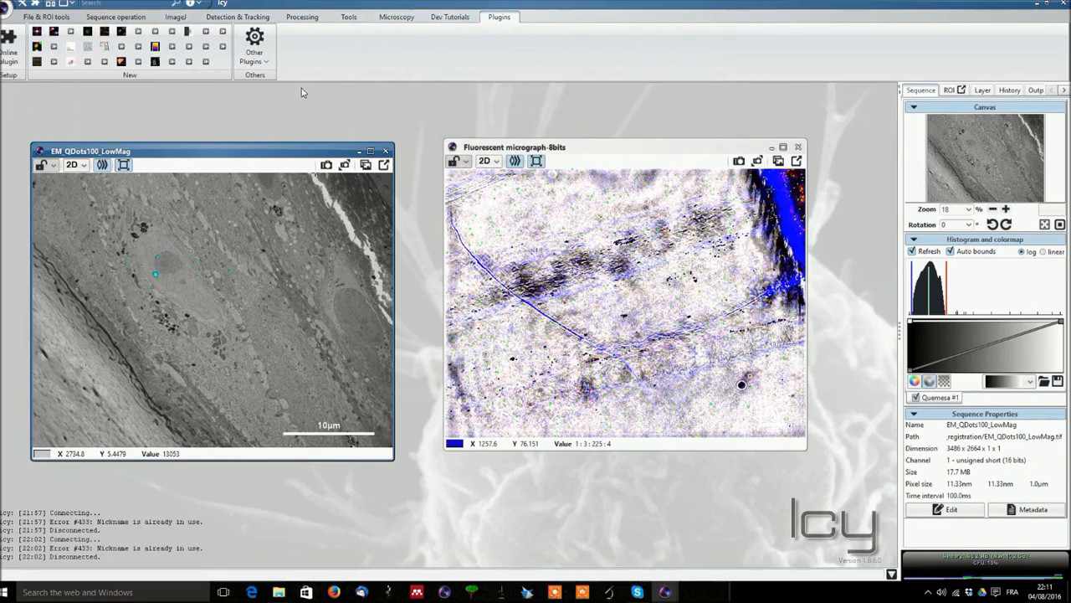
pyautogui.moveTo(309, 120)
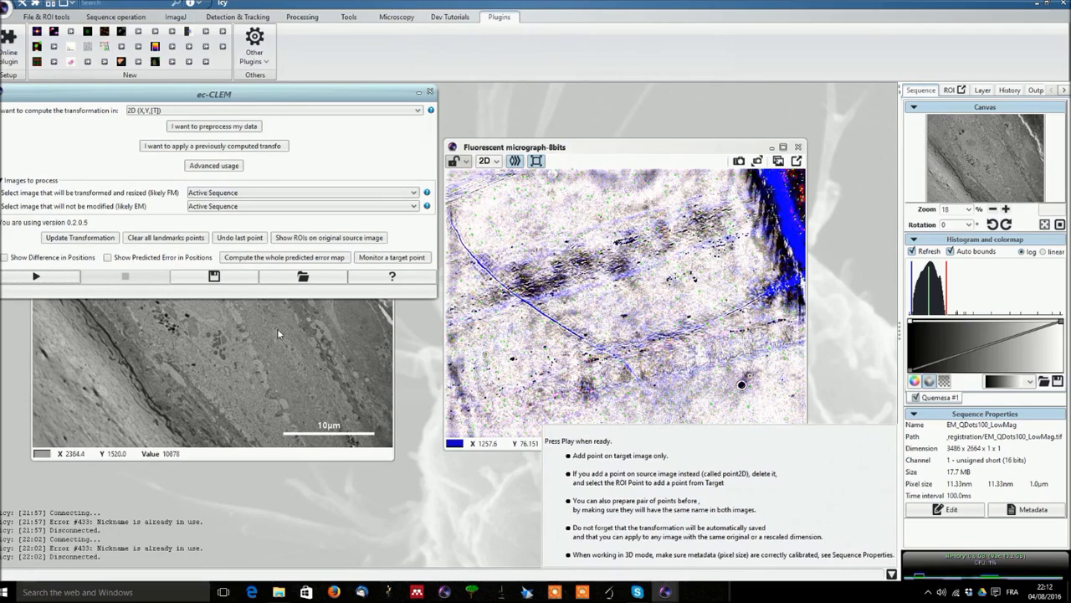
pyautogui.moveTo(283, 321)
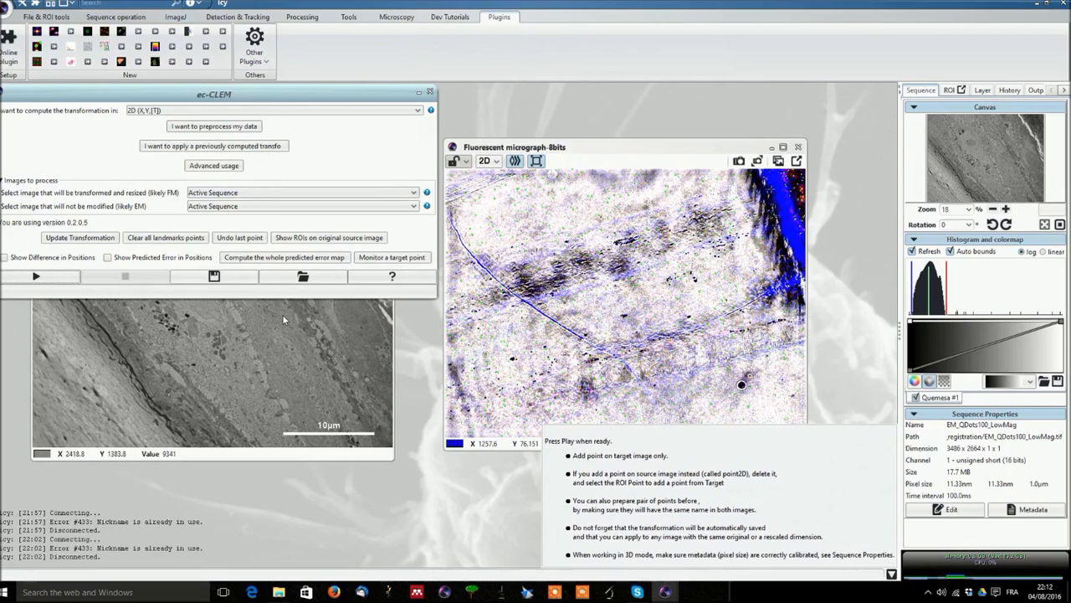
pyautogui.moveTo(281, 337)
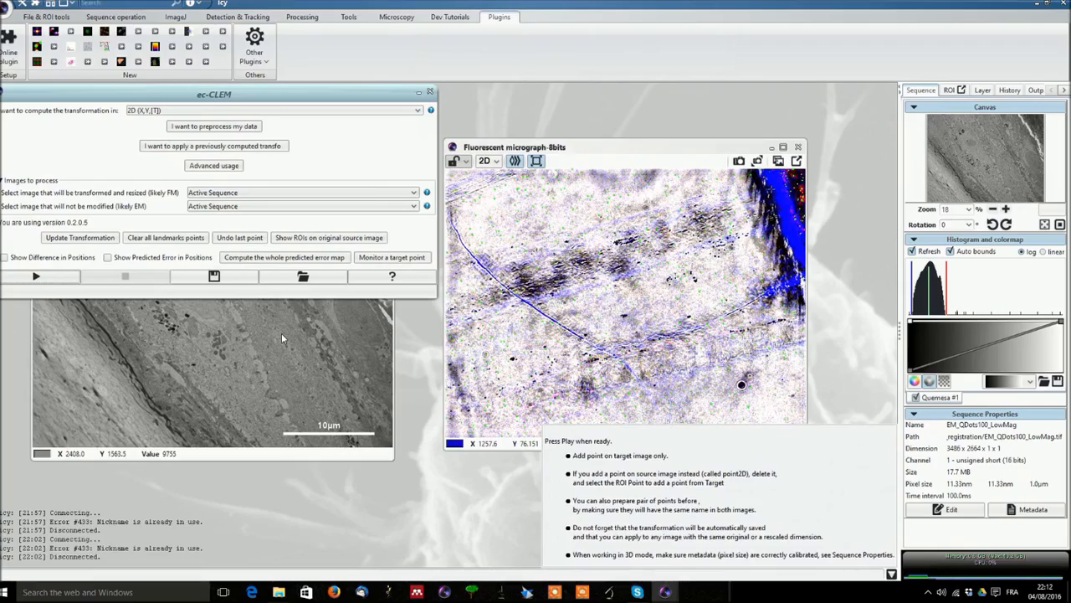
pyautogui.moveTo(308, 350)
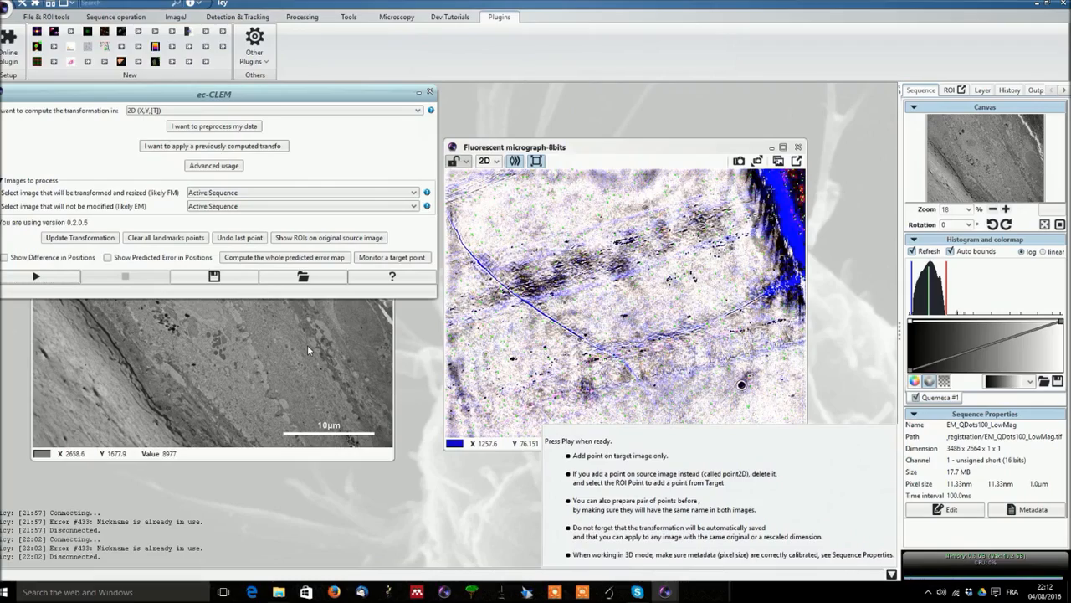